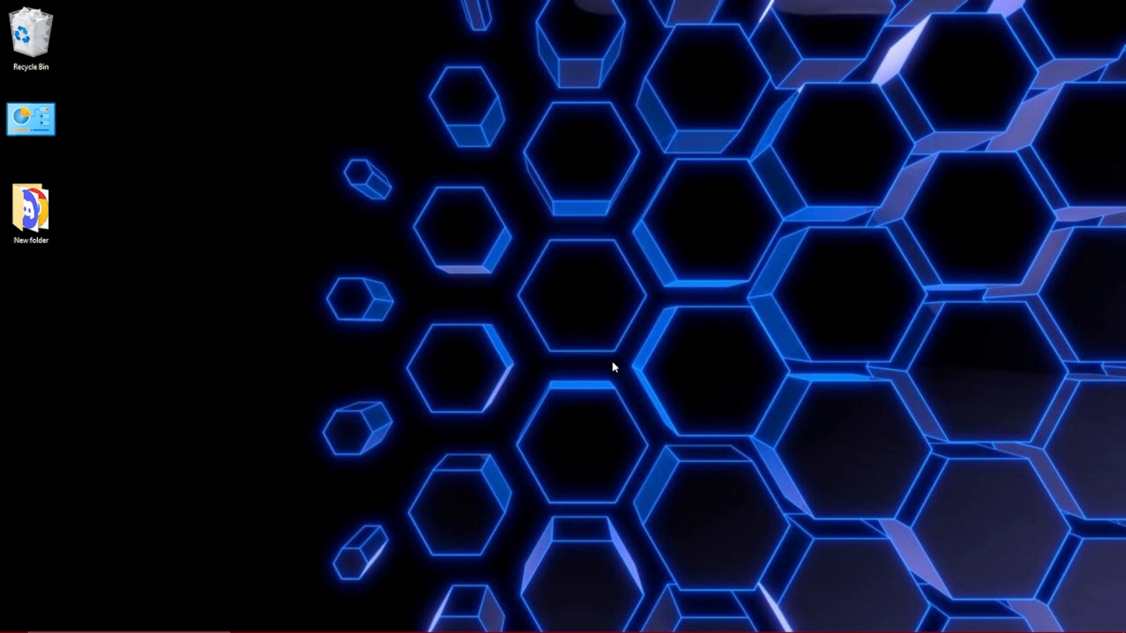
# - Open octobot.online and scroll to the 'Install your OctoBot now' section
pyautogui.click(416, 621)
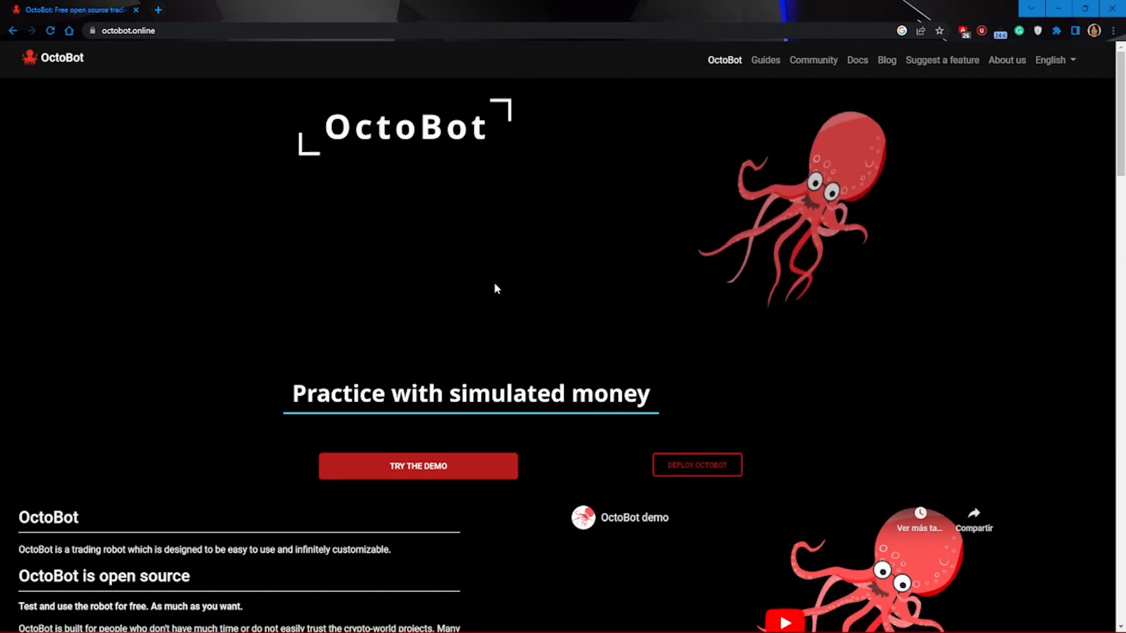
pyautogui.scroll(-3)
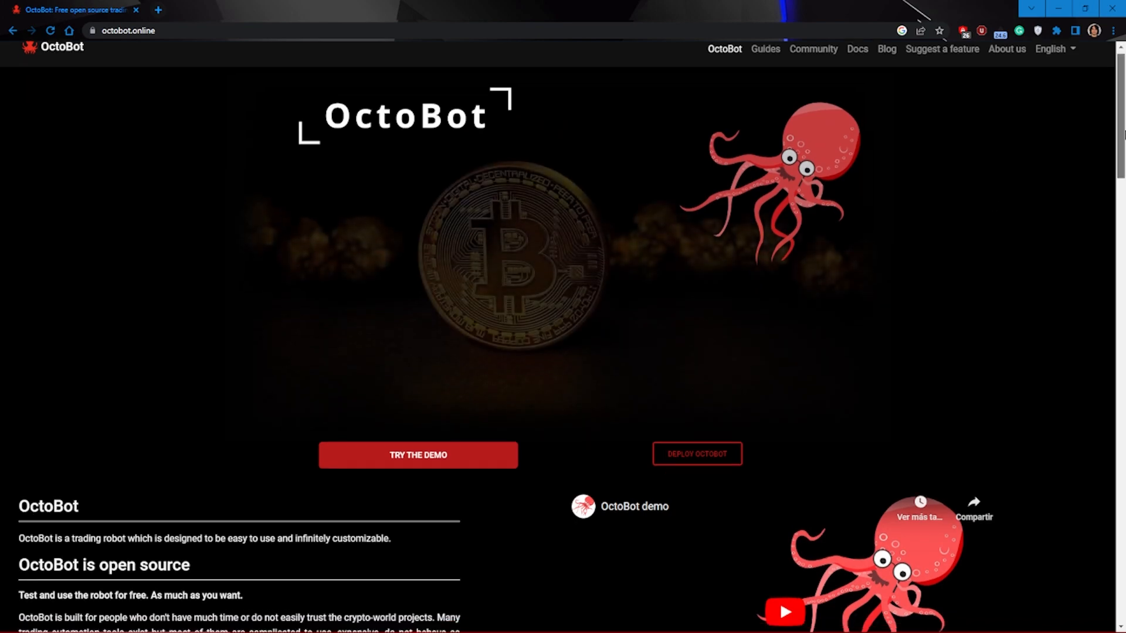
pyautogui.scroll(-3)
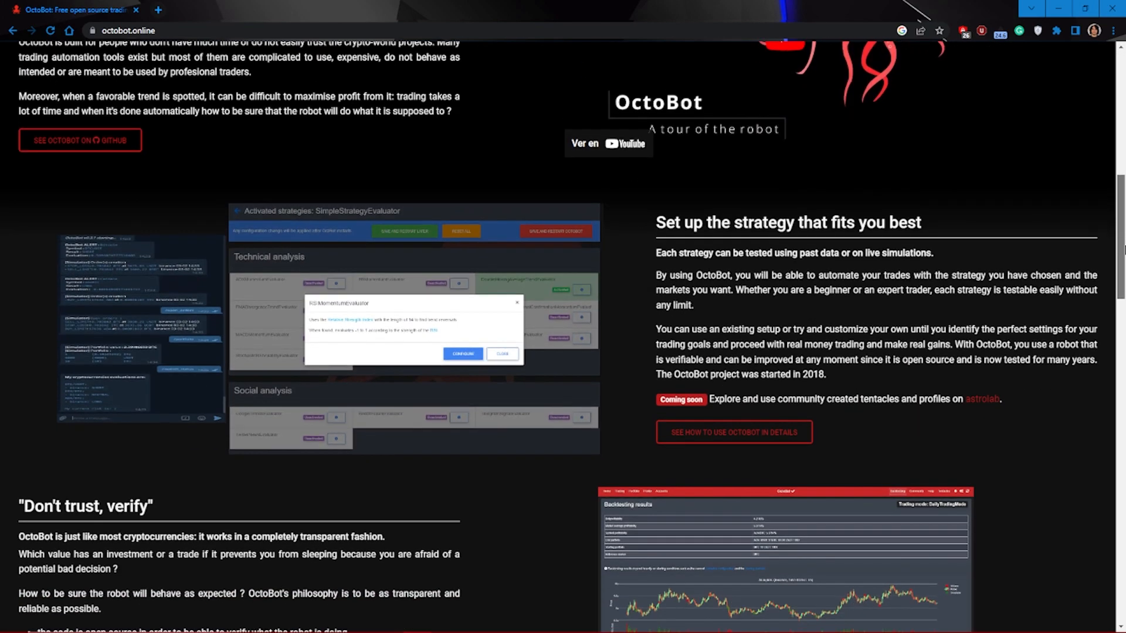
pyautogui.scroll(-3)
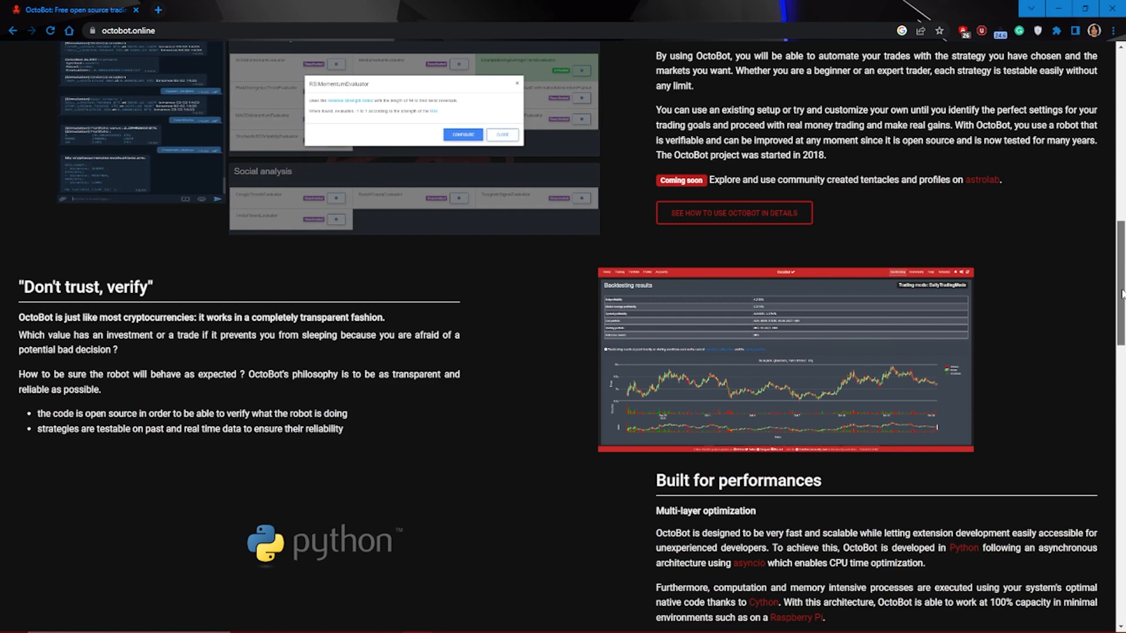
pyautogui.scroll(-3)
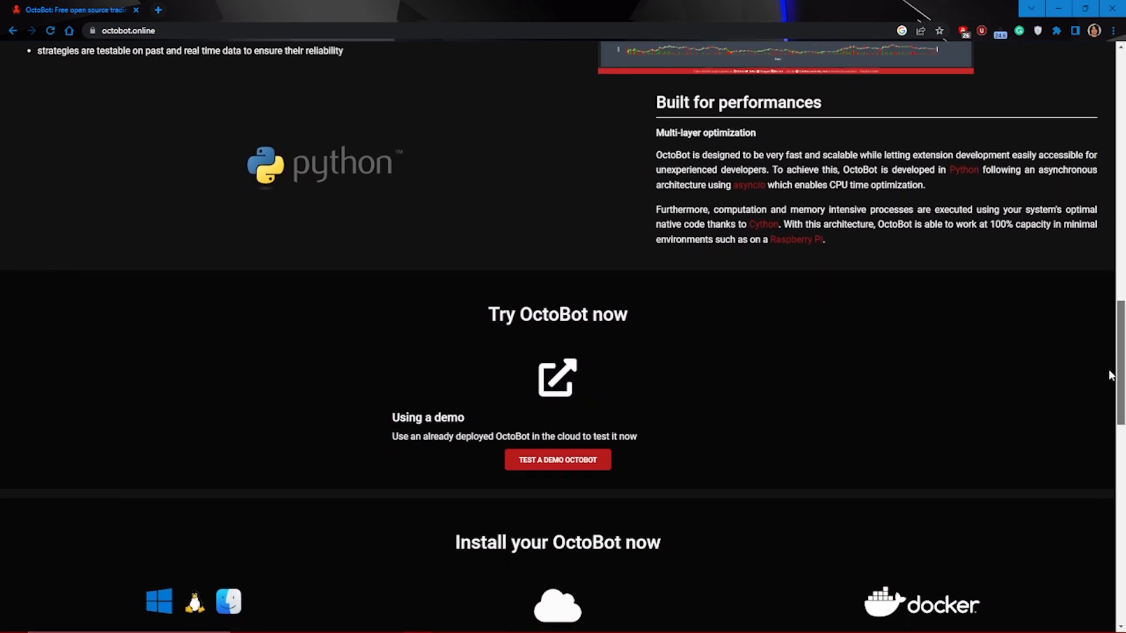
pyautogui.scroll(-3)
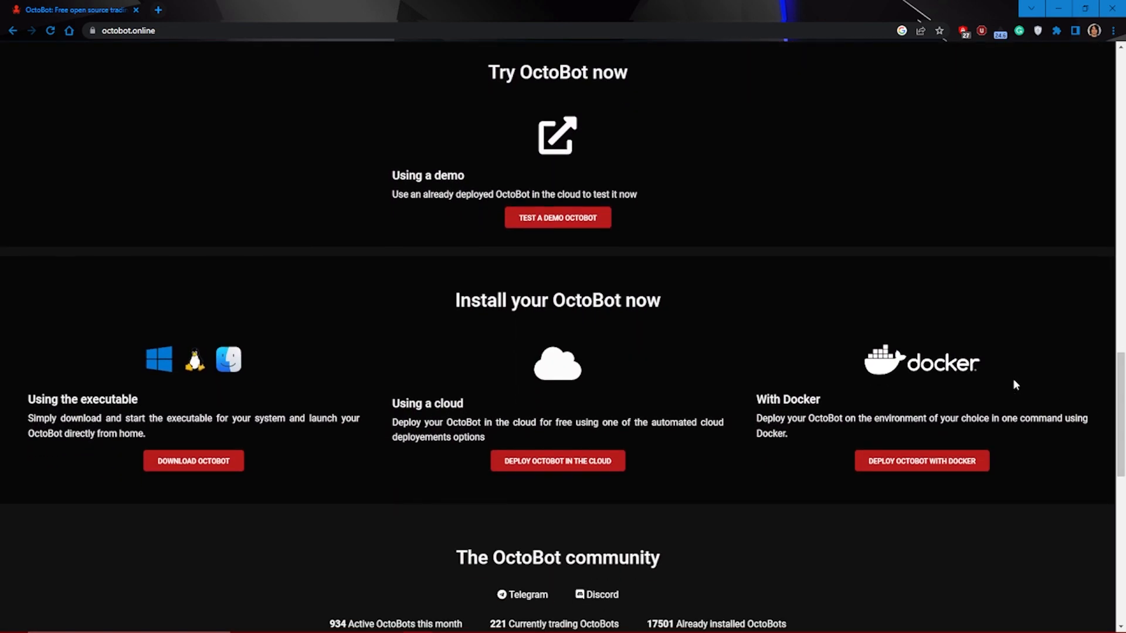
pyautogui.moveTo(193, 471)
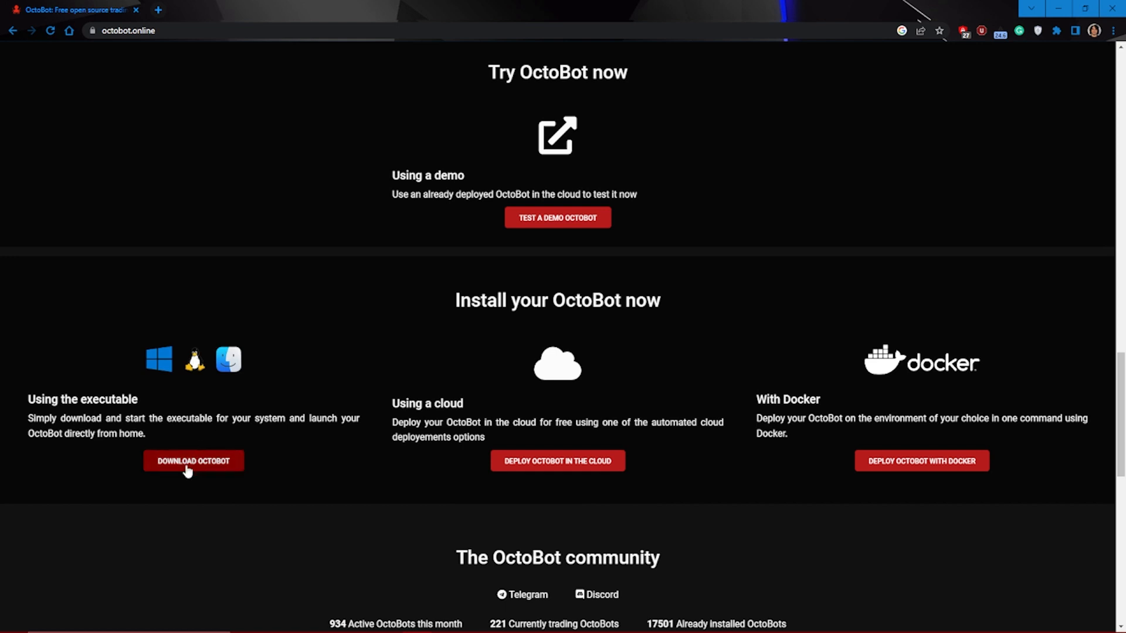
# - Go to the executable installation page and download the Windows OctoBot executable
pyautogui.click(193, 461)
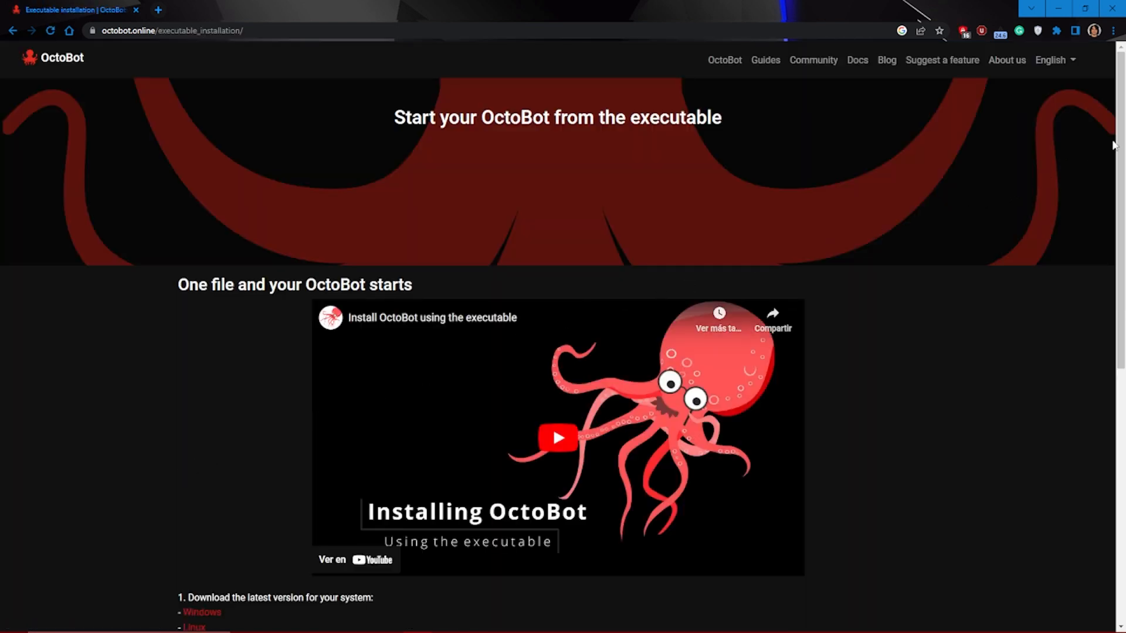
pyautogui.scroll(-3)
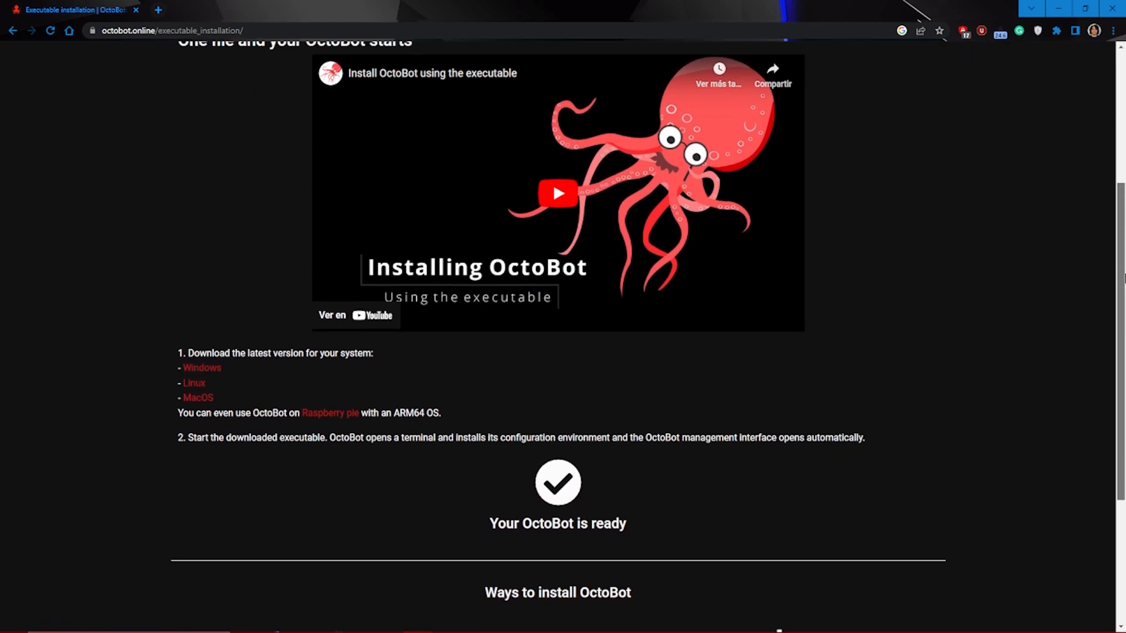
pyautogui.scroll(-3)
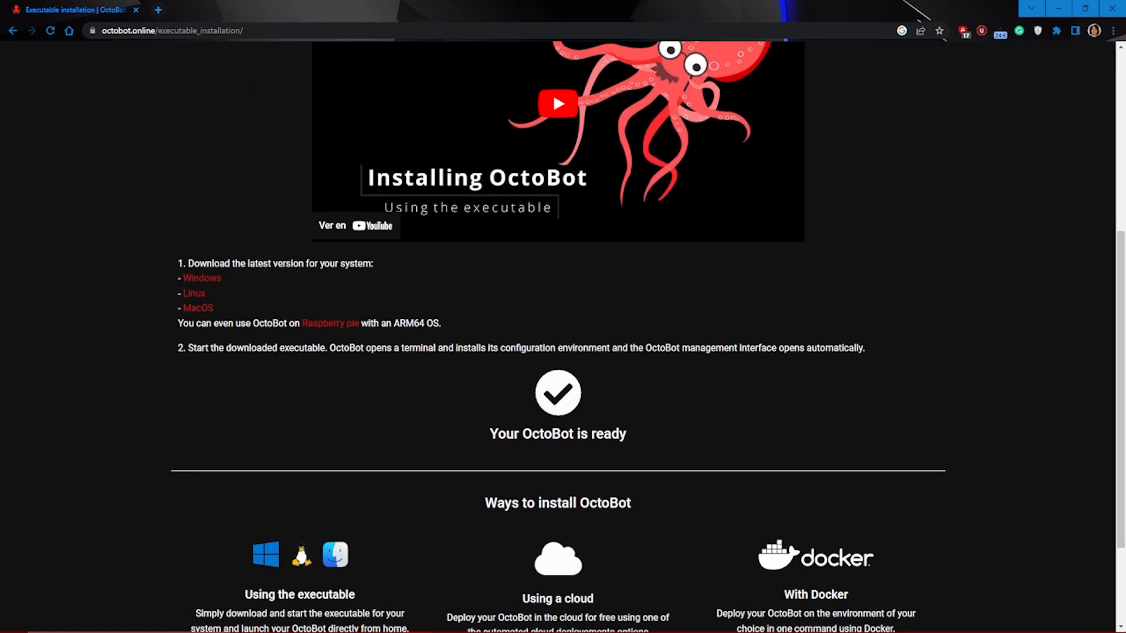
pyautogui.click(202, 279)
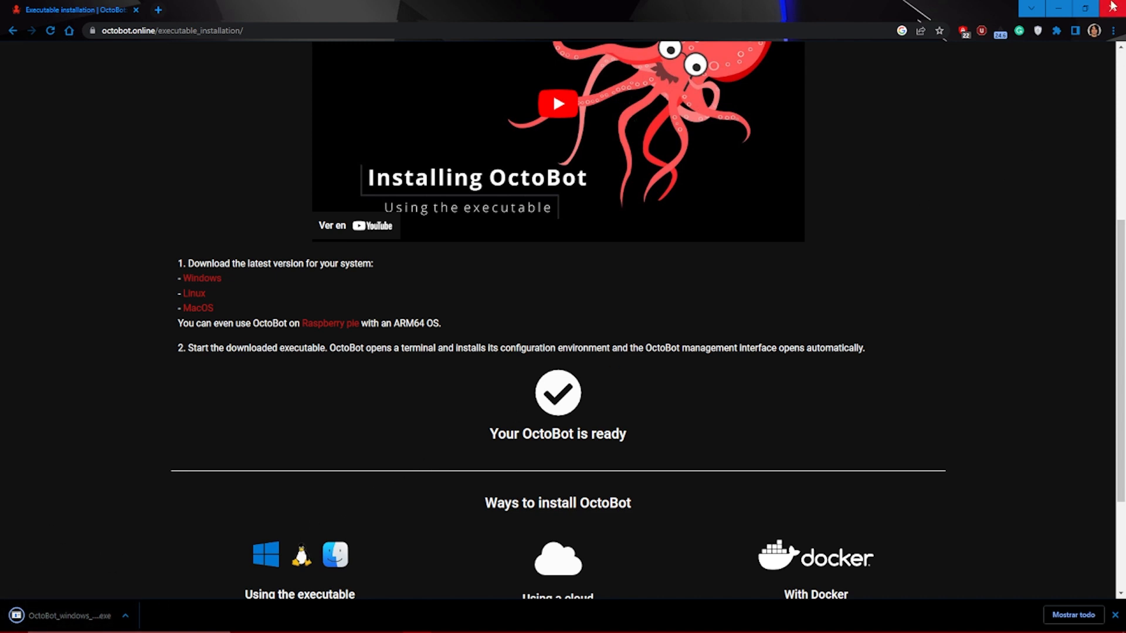
# - Create a new Octobot folder on the desktop and open it
pyautogui.click(1111, 8)
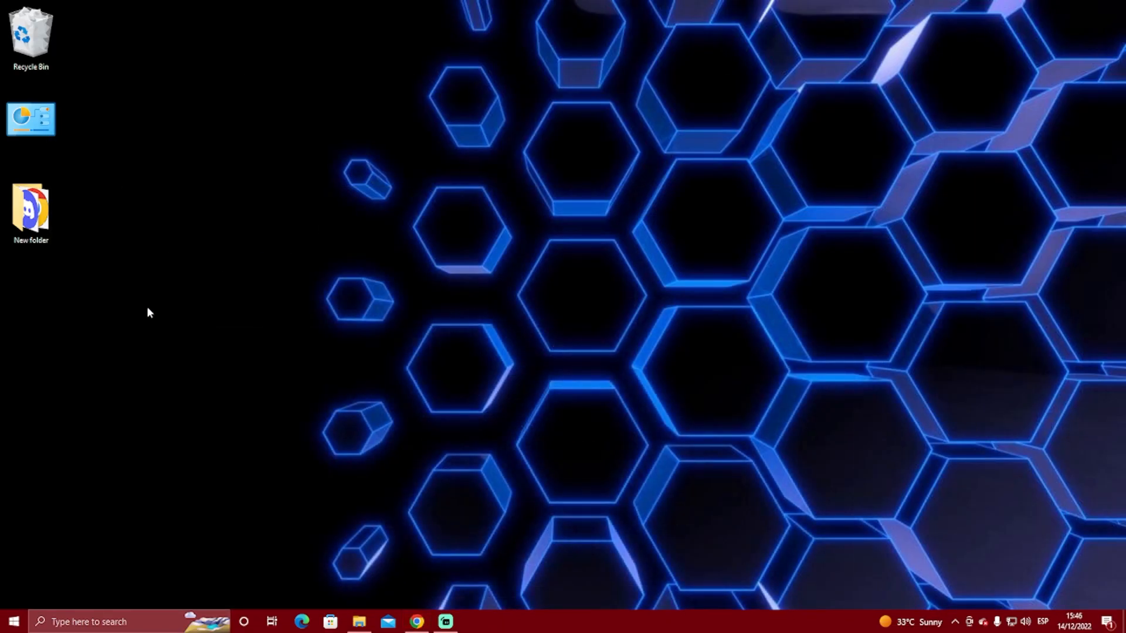
pyautogui.rightClick(149, 312)
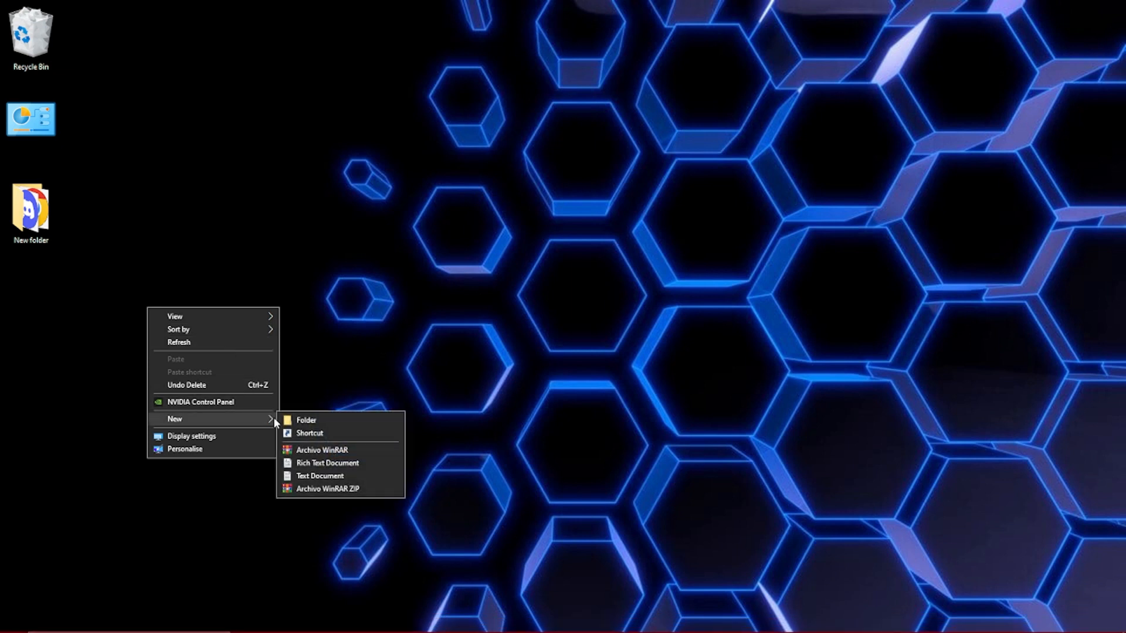
pyautogui.click(306, 420)
pyautogui.write('Octobot')
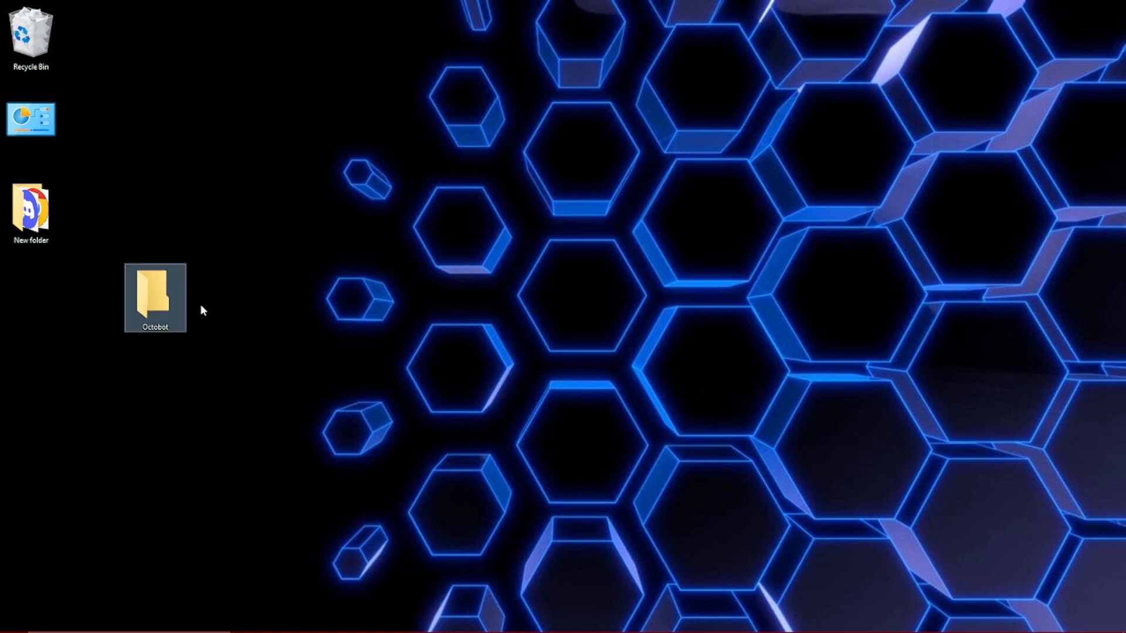
pyautogui.doubleClick(154, 297)
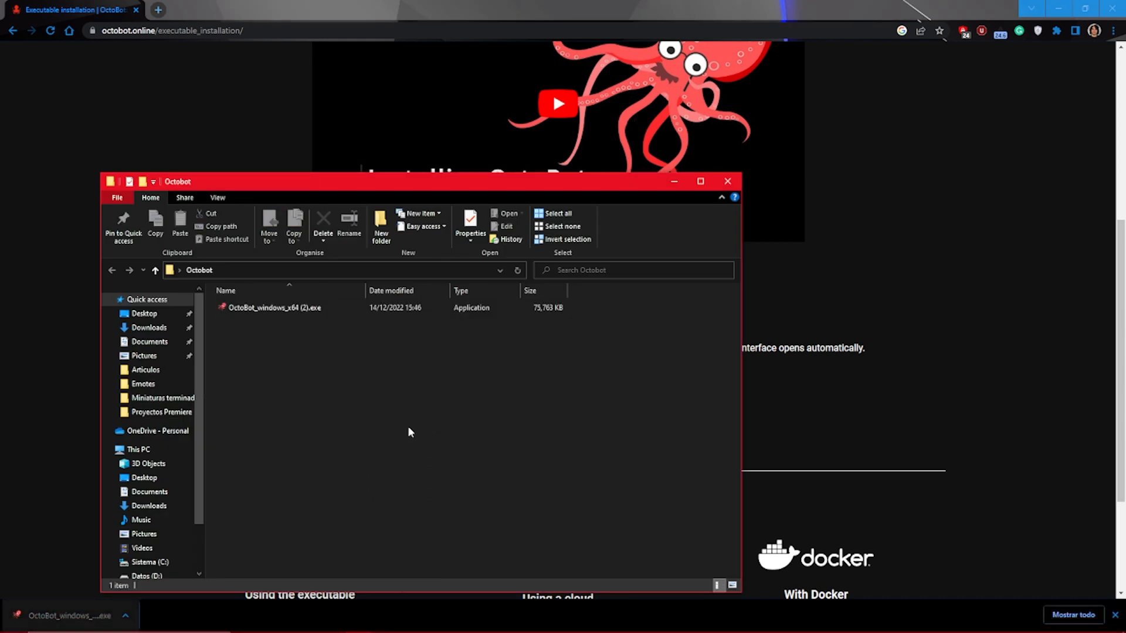
# - Launch the OctoBot executable, accepting the unverified-program security warning
pyautogui.doubleClick(275, 307)
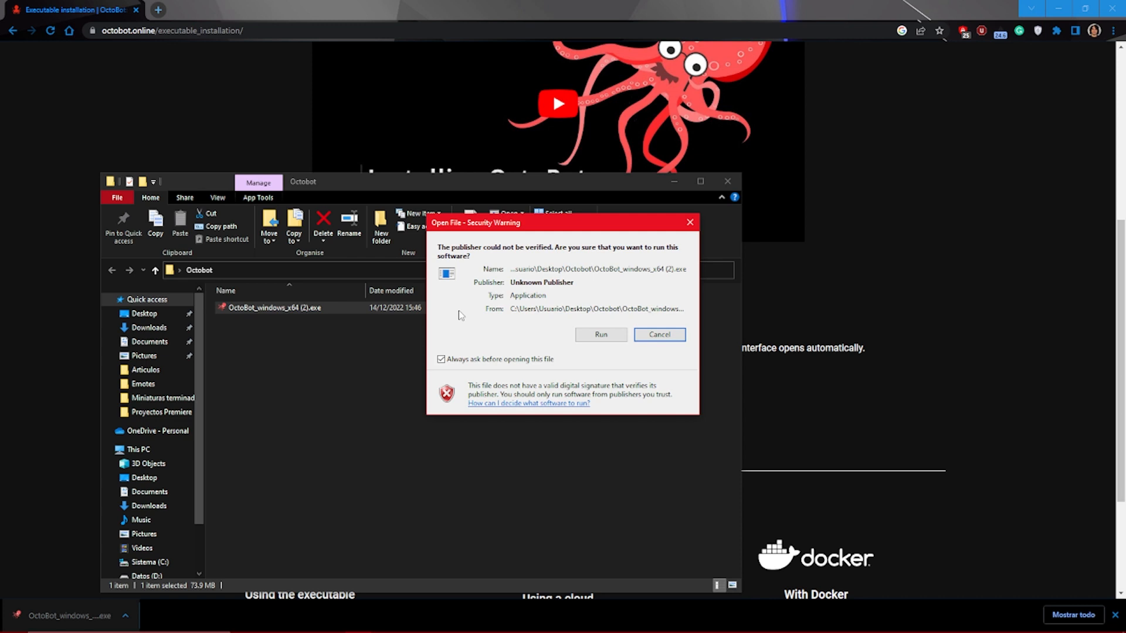
pyautogui.click(601, 335)
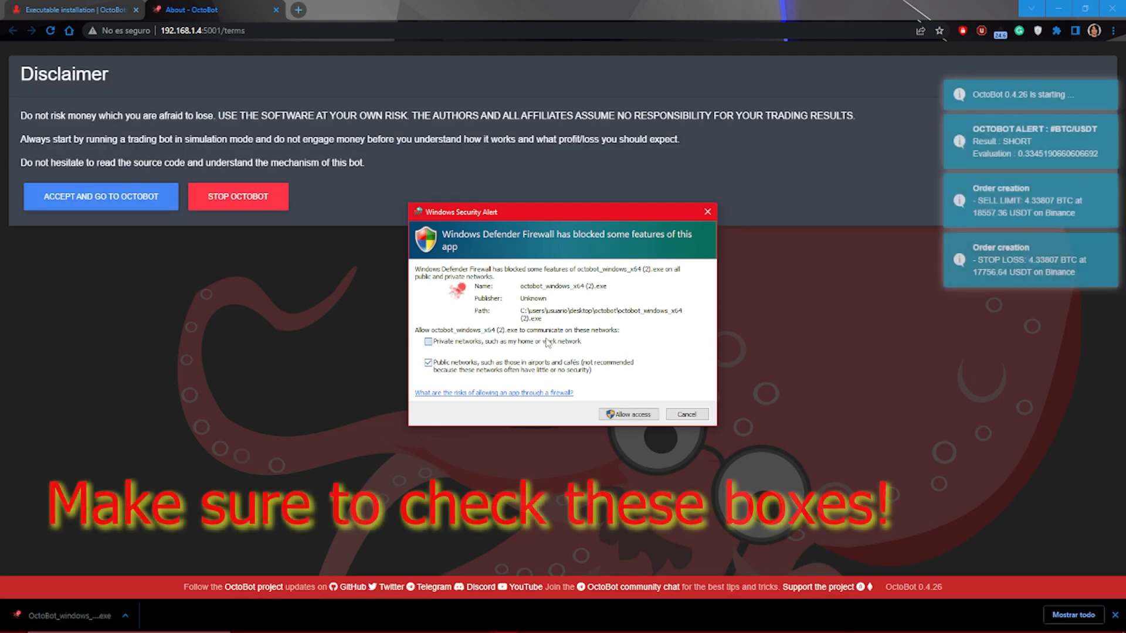
# - Allow OctoBot through the firewall on private networks, accept the disclaimer, and dismiss the welcome popup
pyautogui.click(428, 341)
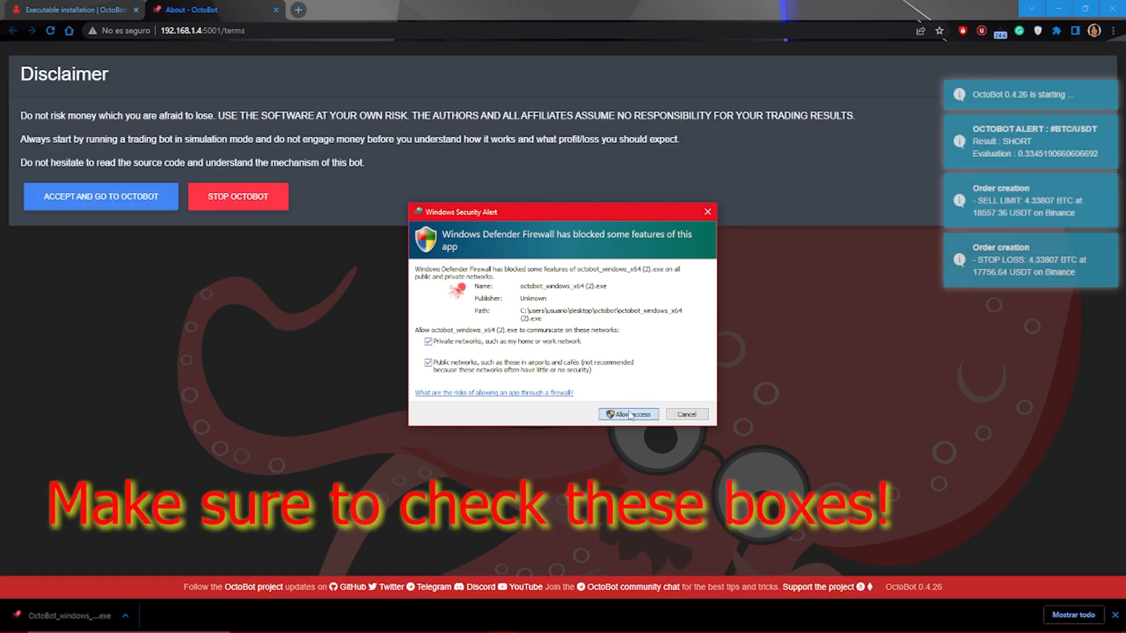
pyautogui.click(628, 414)
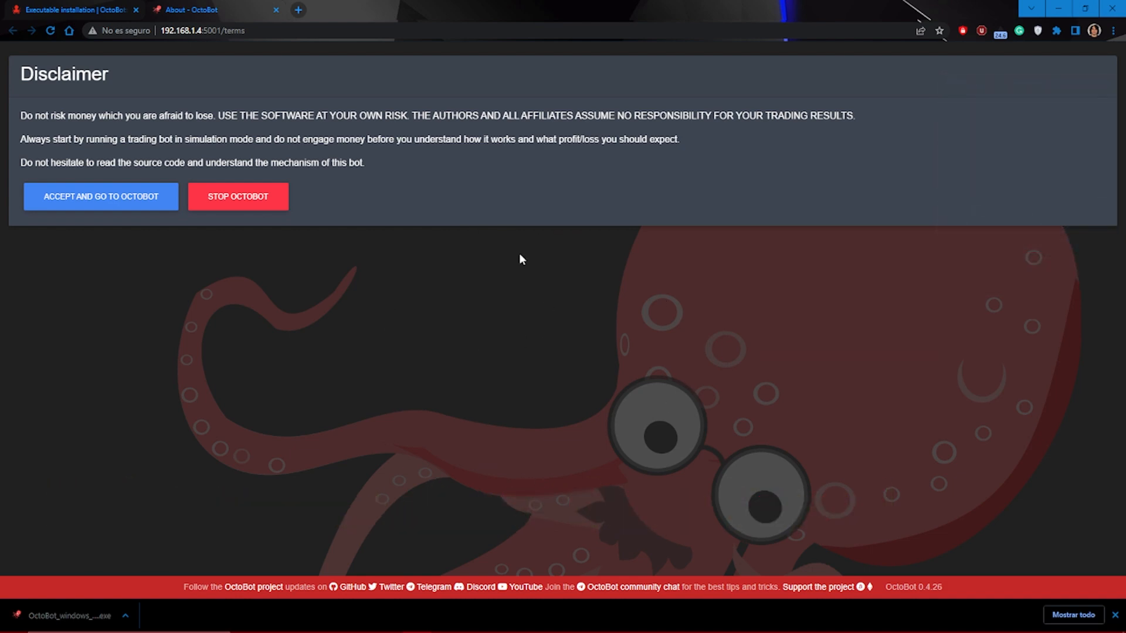
pyautogui.click(100, 196)
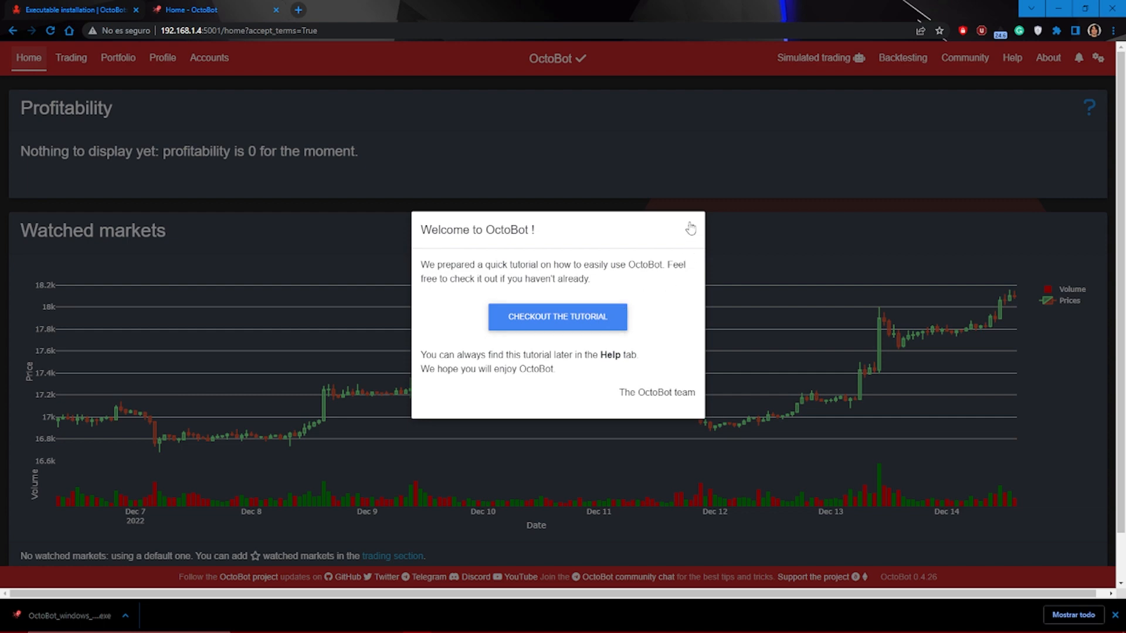
pyautogui.click(688, 228)
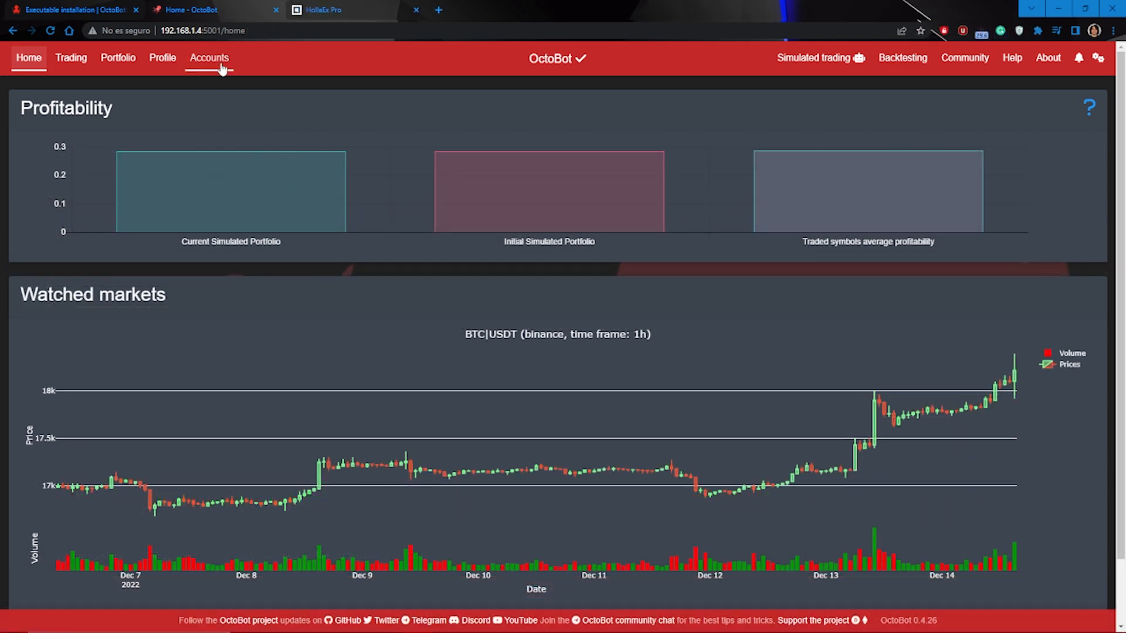
# - Add hollaex as a new exchange account and select its API Key field
pyautogui.click(209, 58)
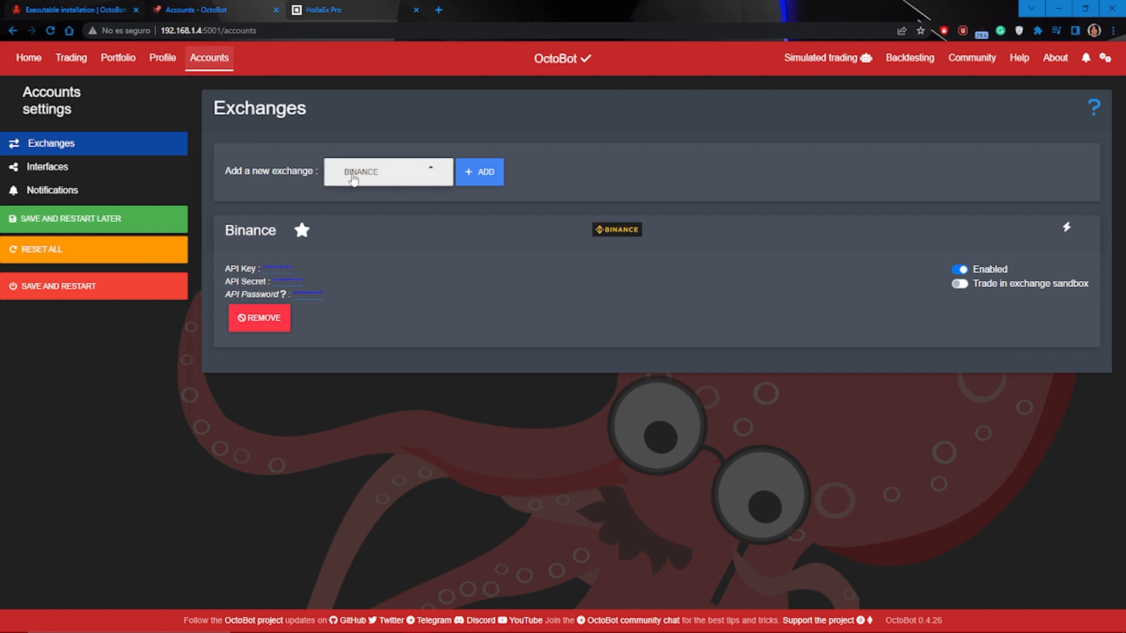
pyautogui.click(388, 171)
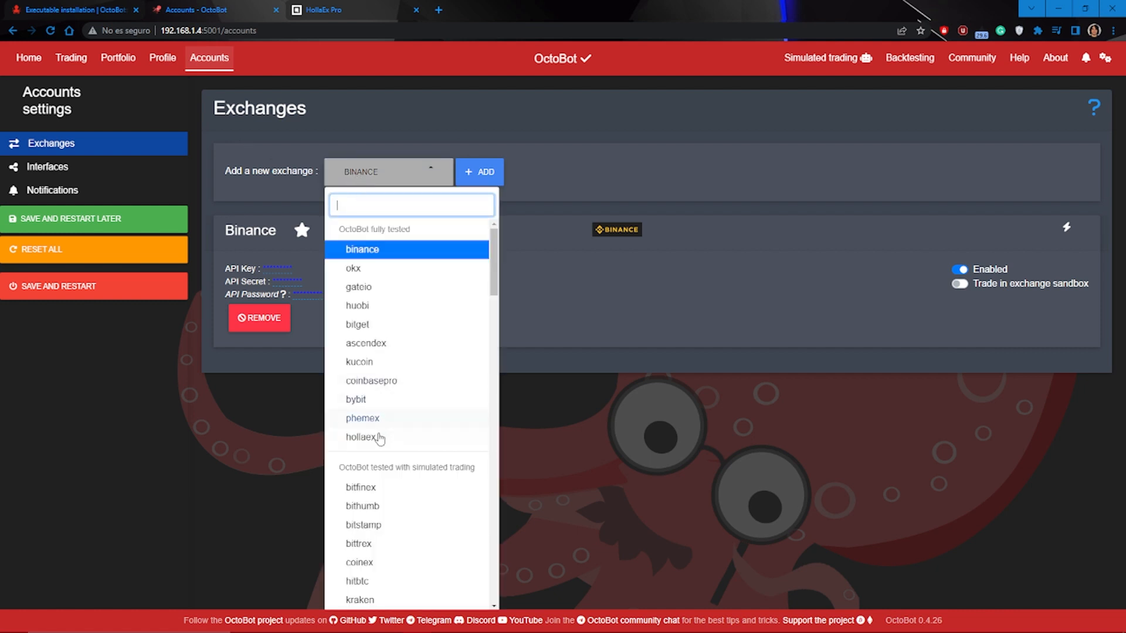
pyautogui.click(362, 439)
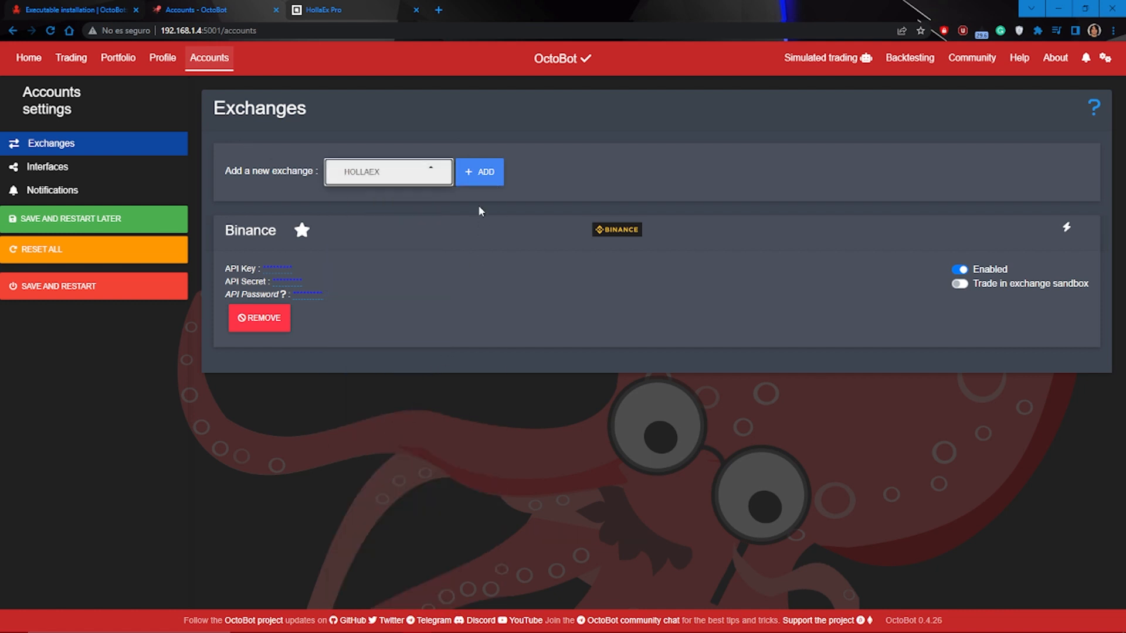
pyautogui.click(479, 172)
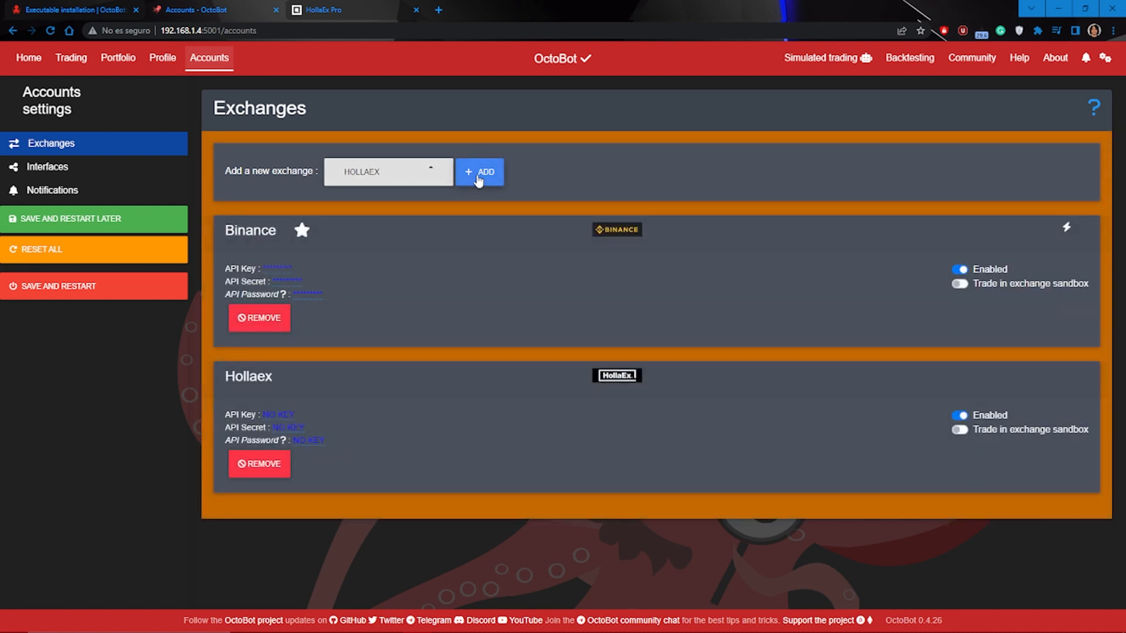
pyautogui.moveTo(281, 413)
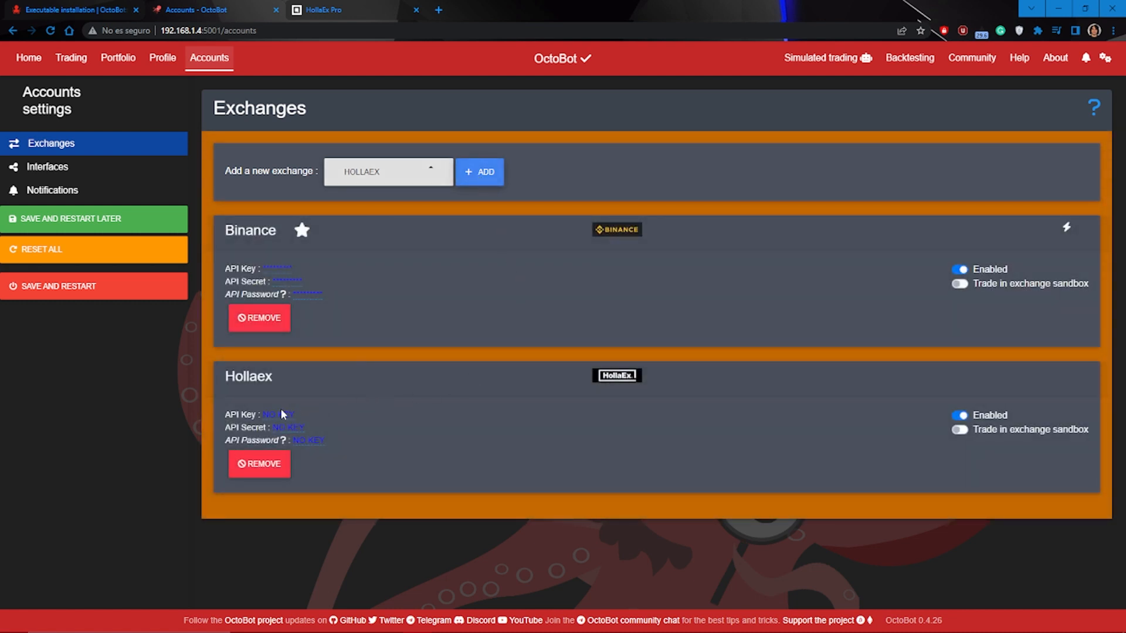
pyautogui.click(277, 414)
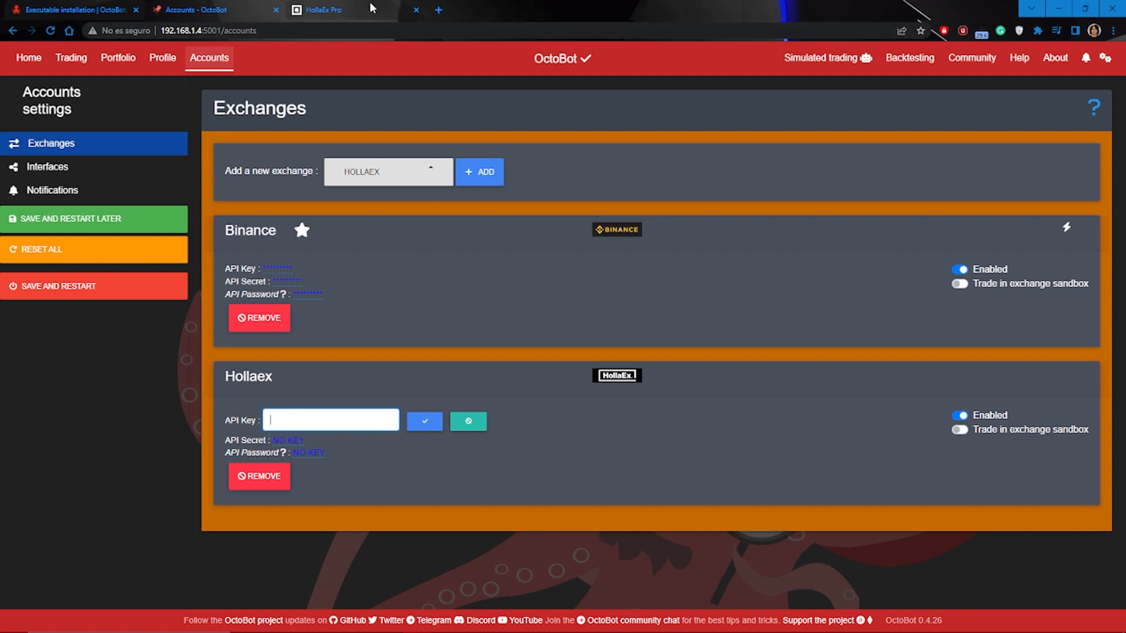
# - On HollaEx Pro, open the security page's API key section and start a new key
pyautogui.click(323, 9)
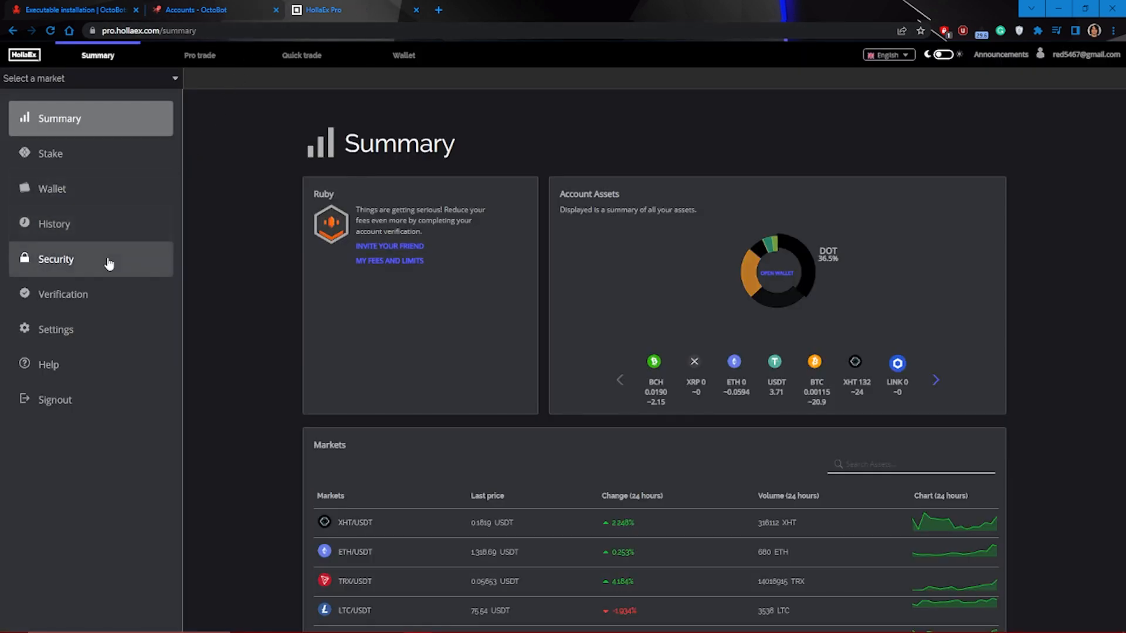
pyautogui.click(57, 259)
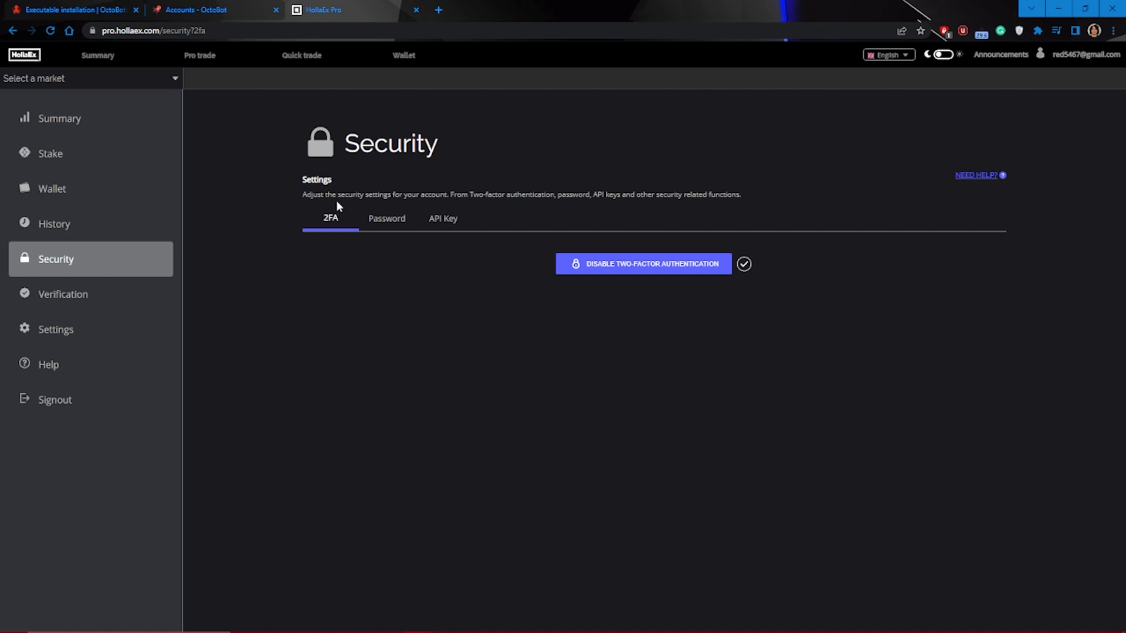
pyautogui.click(442, 218)
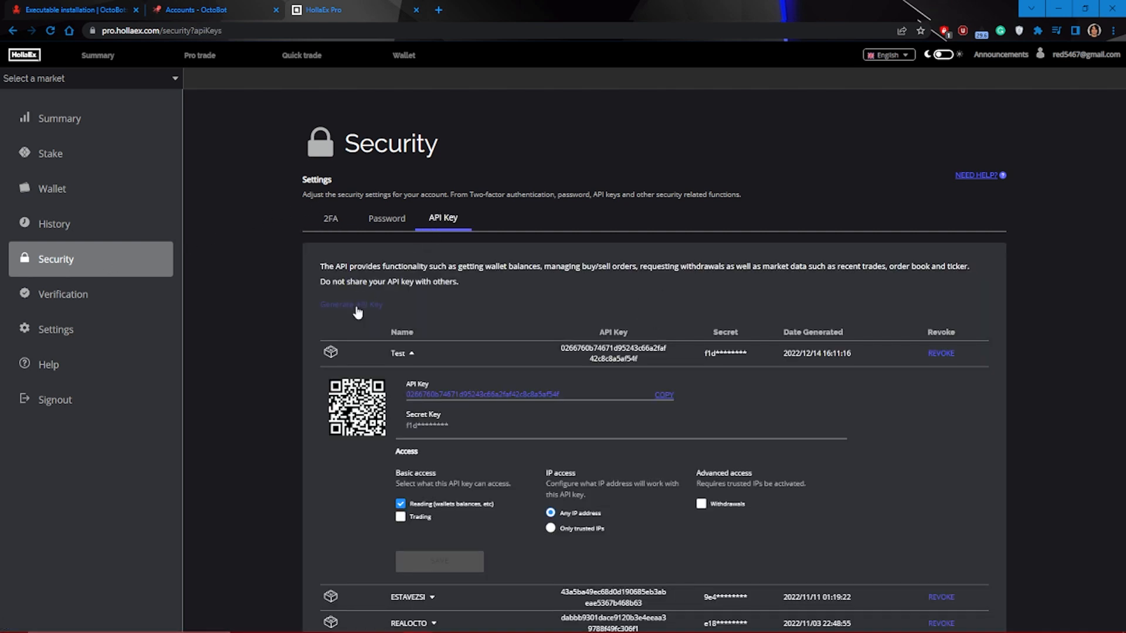
pyautogui.click(351, 304)
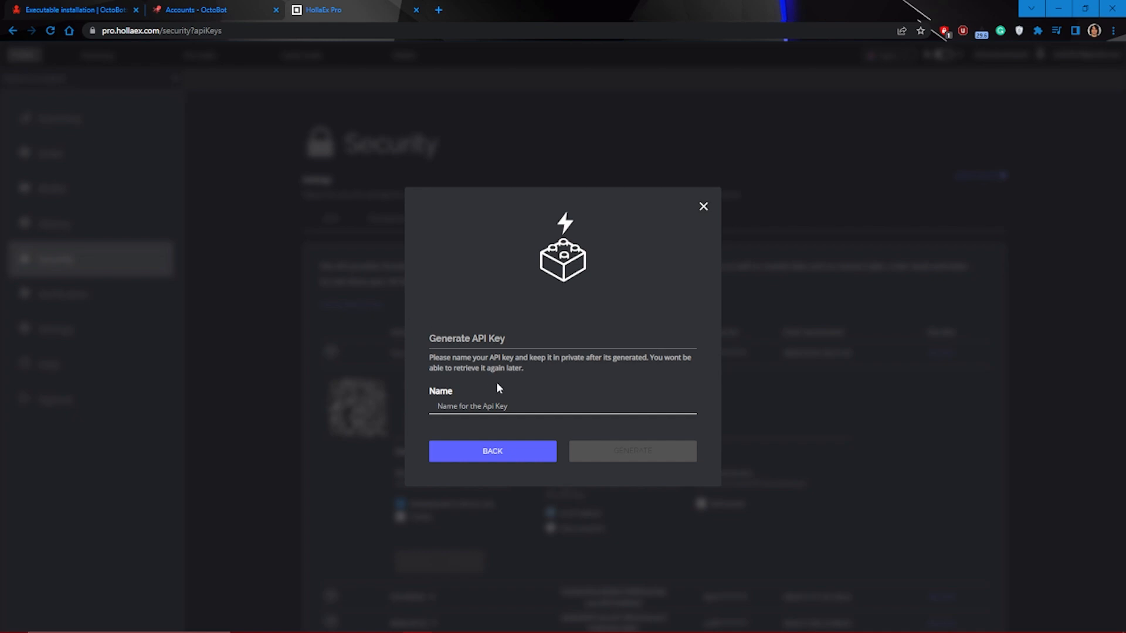
# - Generate the TEST key with email and 2FA verification, then copy its API key
pyautogui.write('TES')
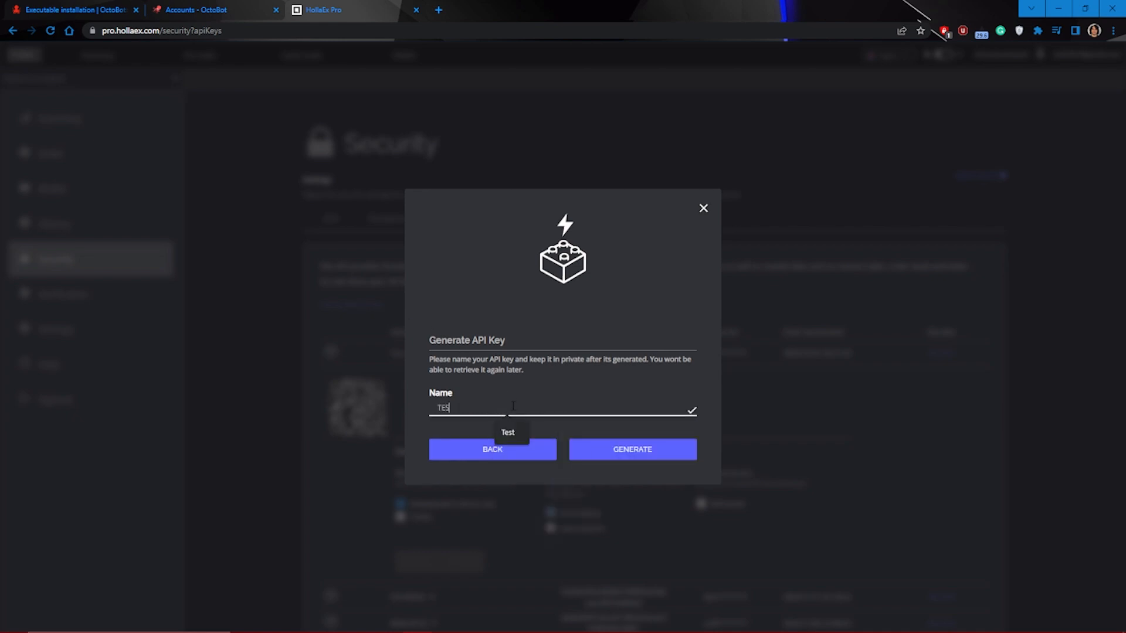
pyautogui.click(631, 449)
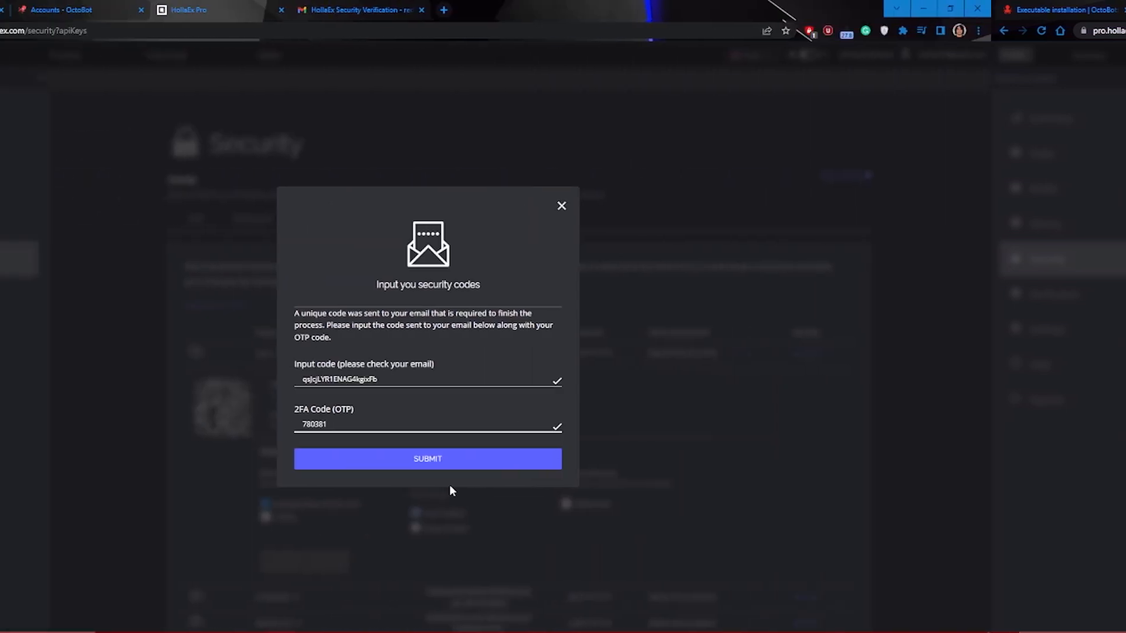
pyautogui.click(428, 459)
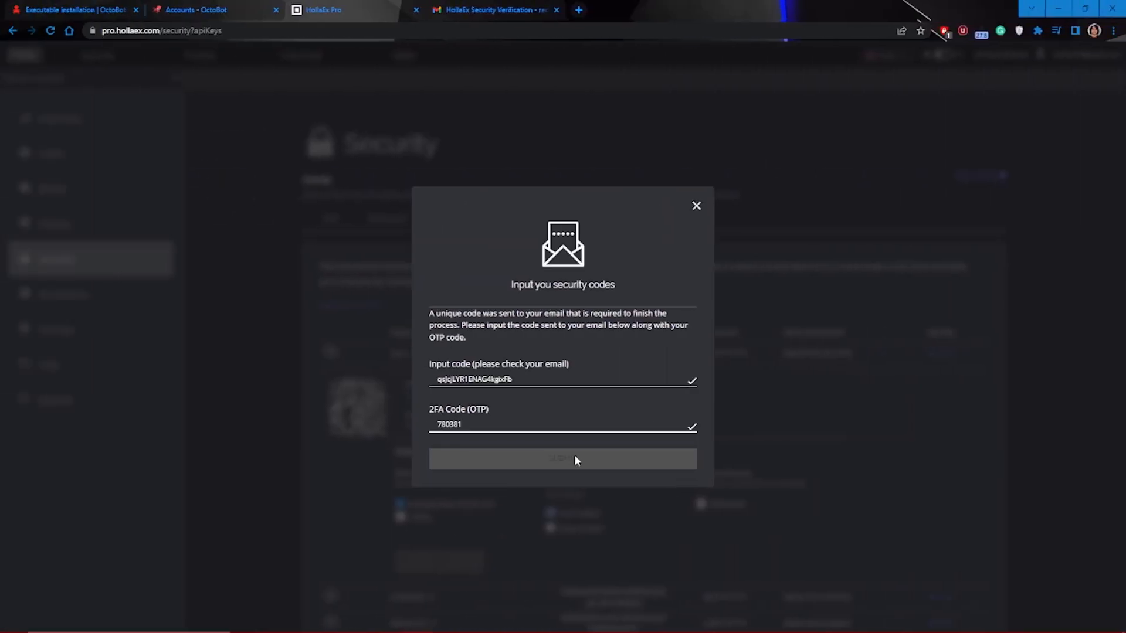
pyautogui.click(562, 458)
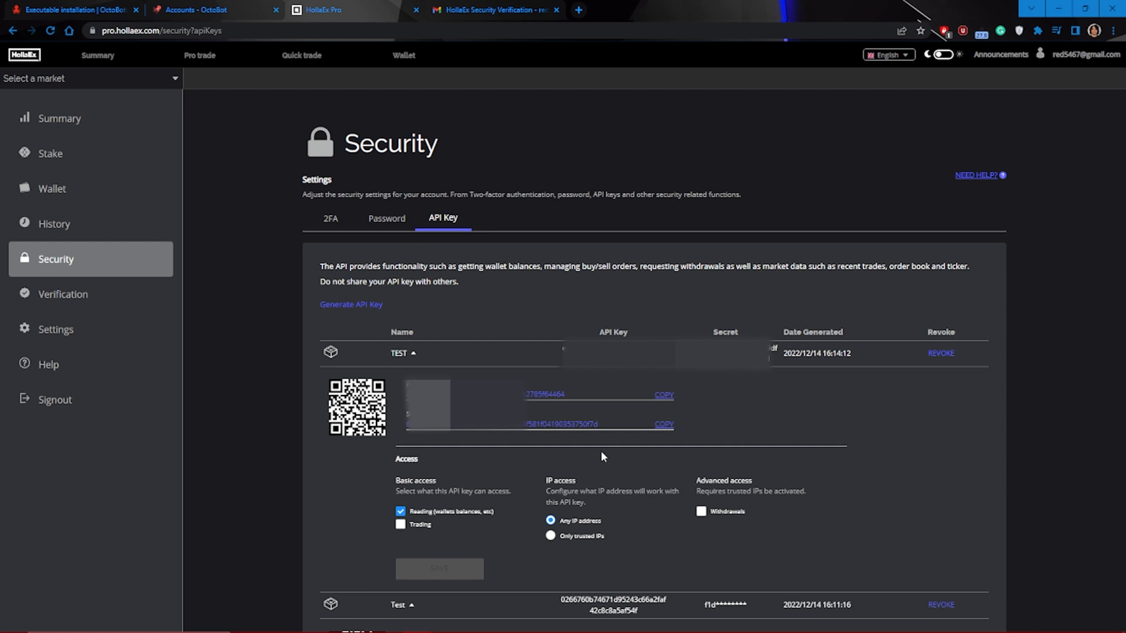
pyautogui.click(662, 395)
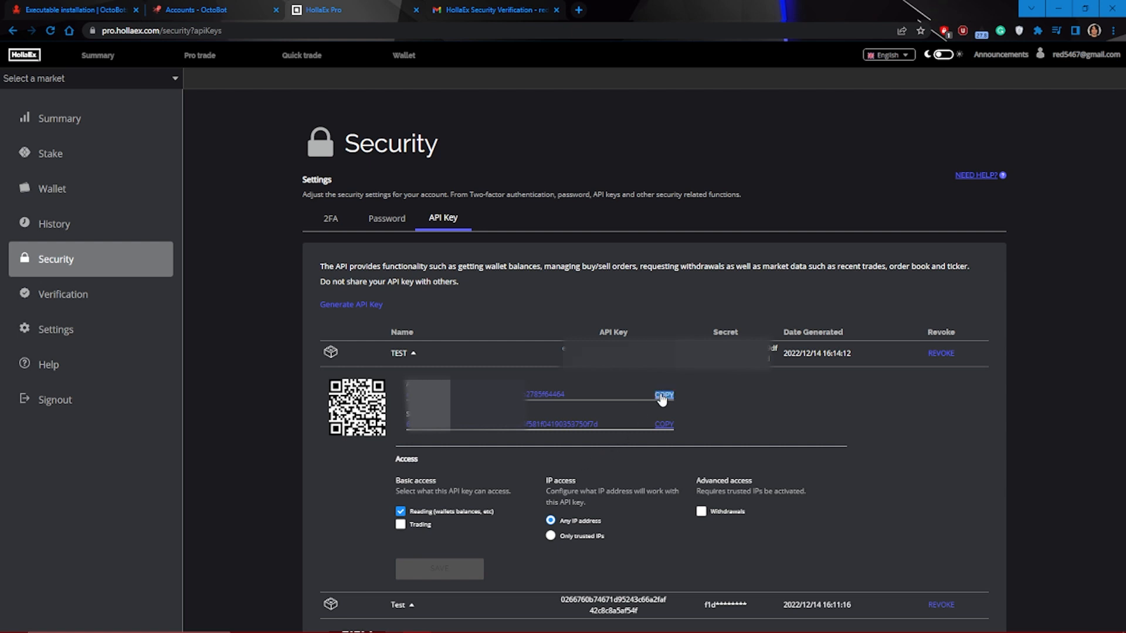
# - Paste the HollaEx API key and secret into OctoBot's Hollaex account and confirm
pyautogui.click(194, 9)
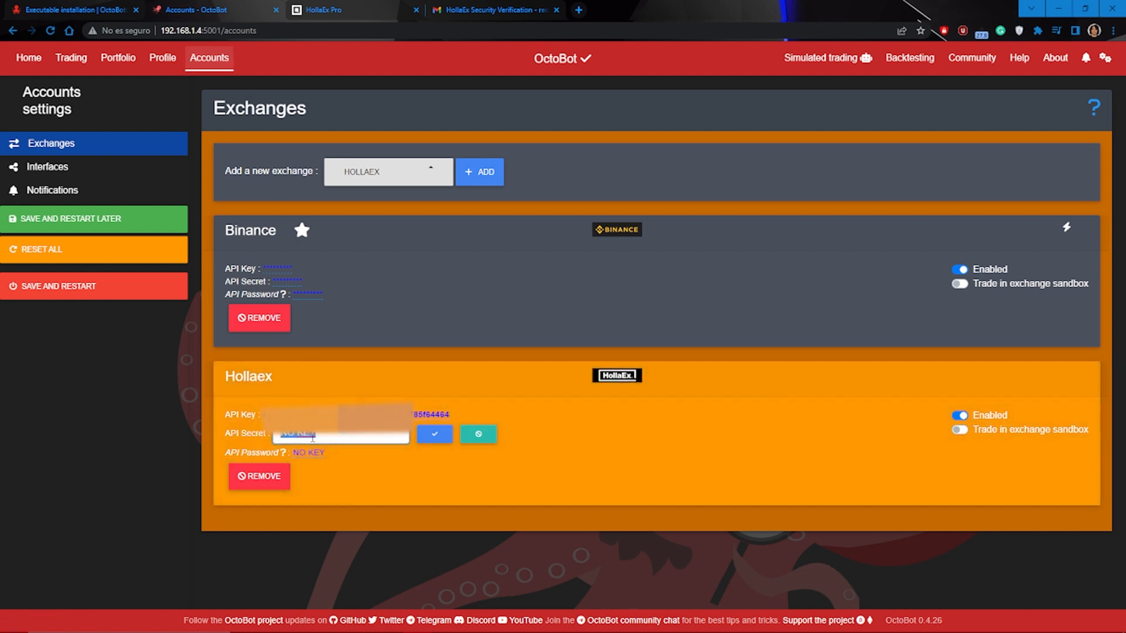
pyautogui.click(338, 10)
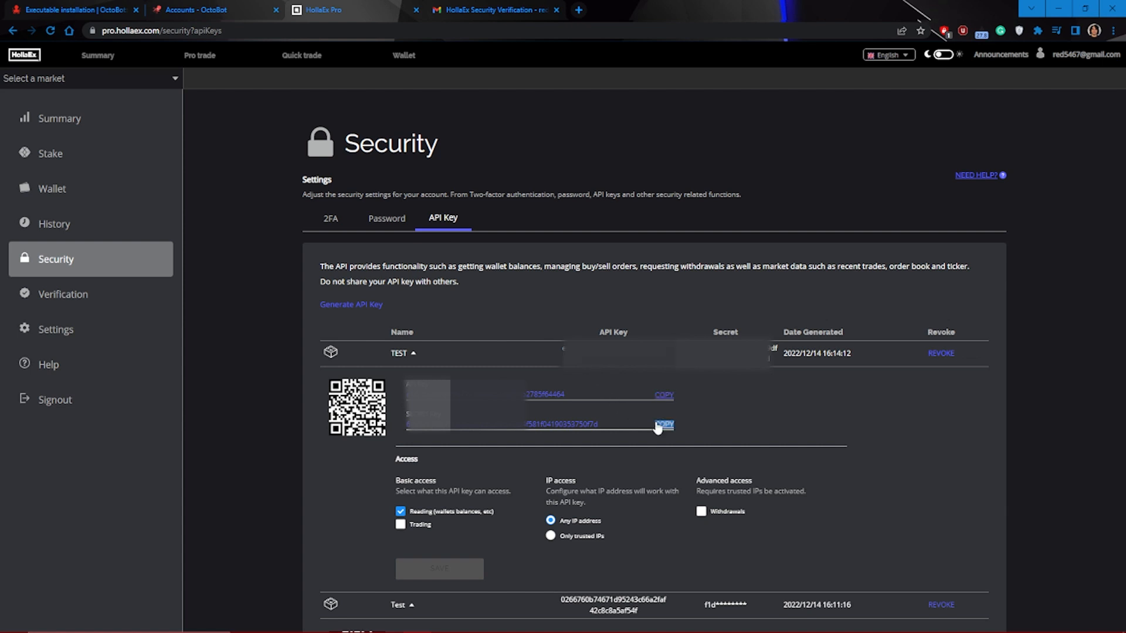
pyautogui.click(209, 10)
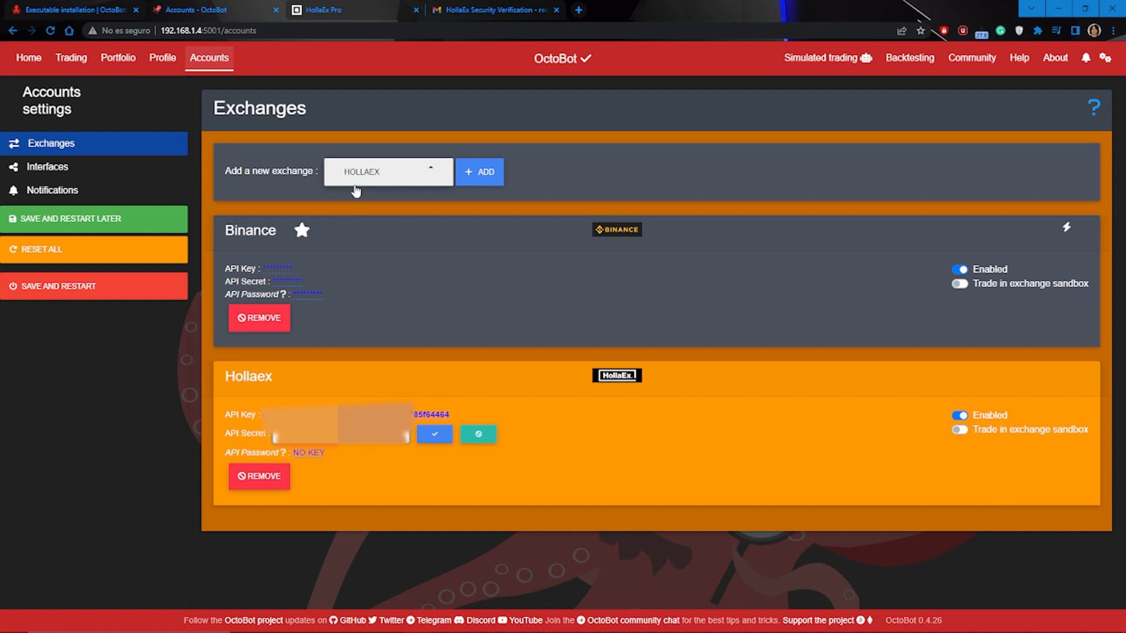
pyautogui.click(434, 435)
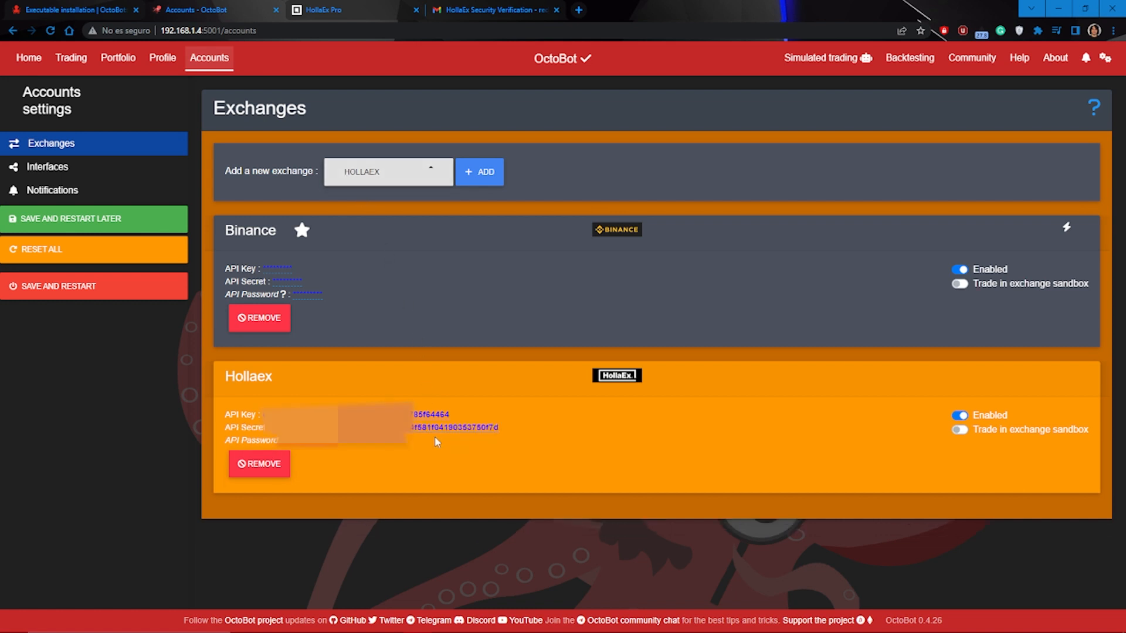
pyautogui.moveTo(243, 410)
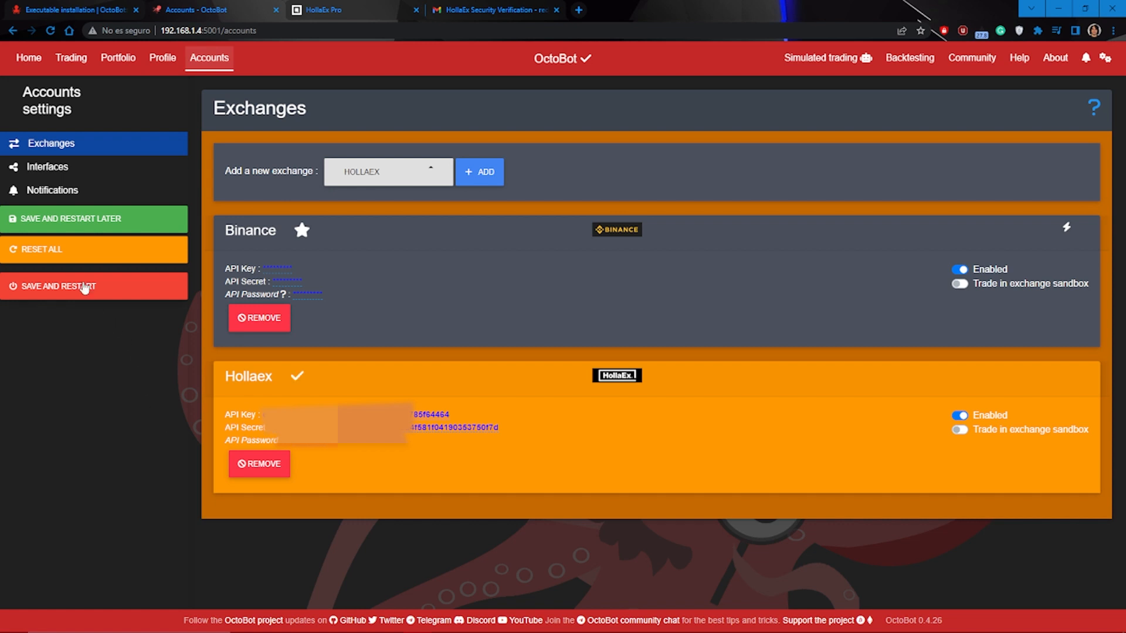
# - Save and restart OctoBot, then verify Hollaex is an enabled spot exchange in the profile
pyautogui.click(58, 286)
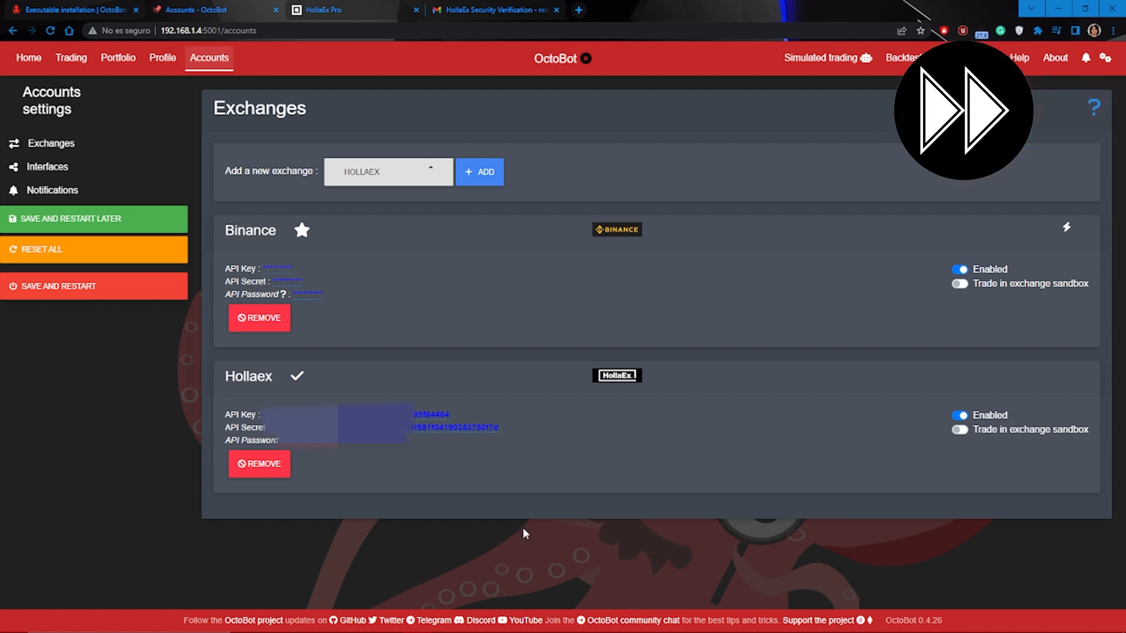
pyautogui.moveTo(681, 396)
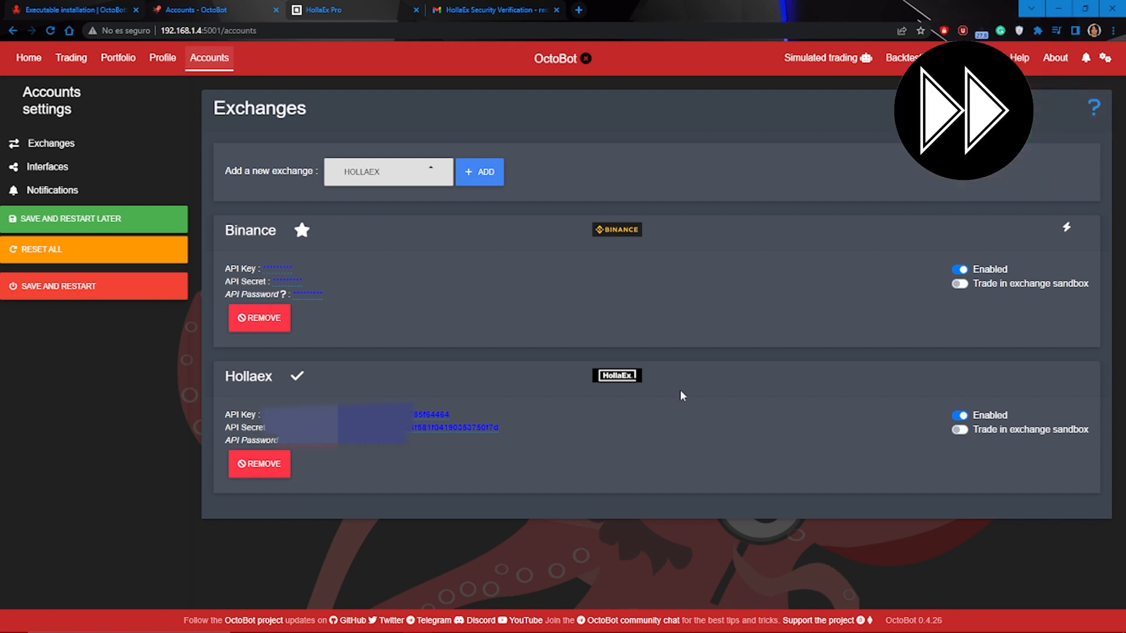
pyautogui.click(58, 285)
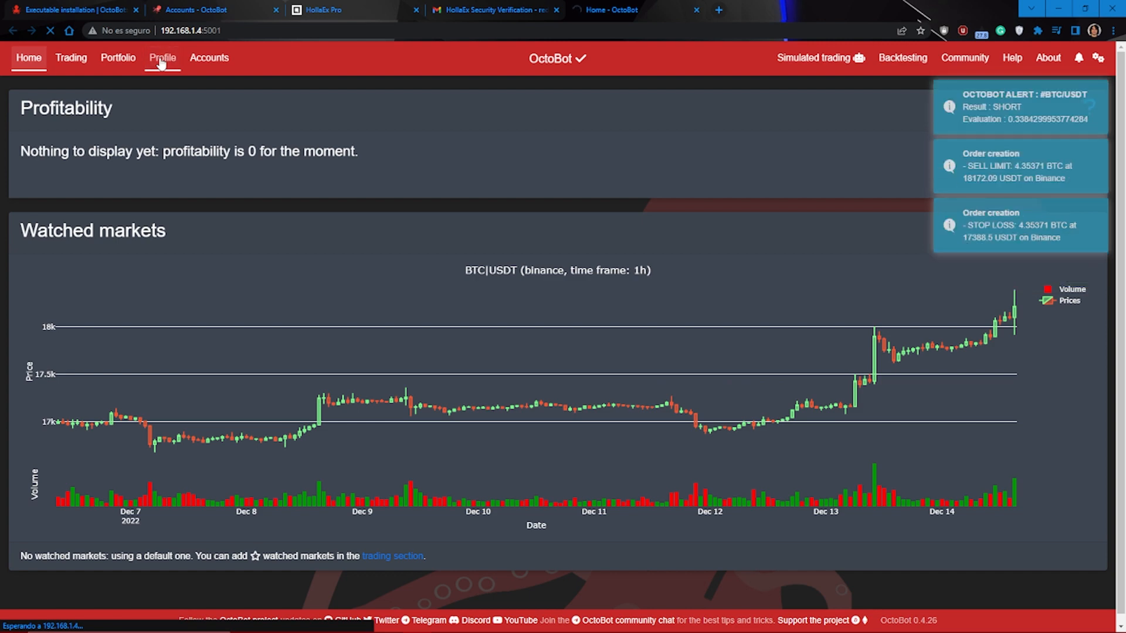
pyautogui.click(162, 58)
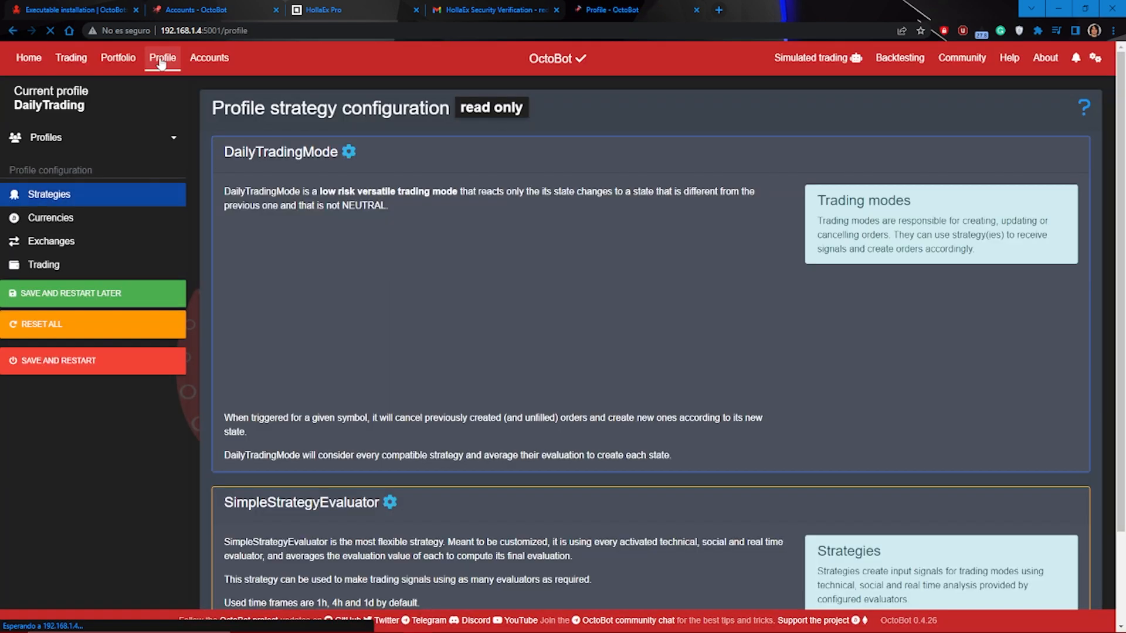
pyautogui.click(51, 241)
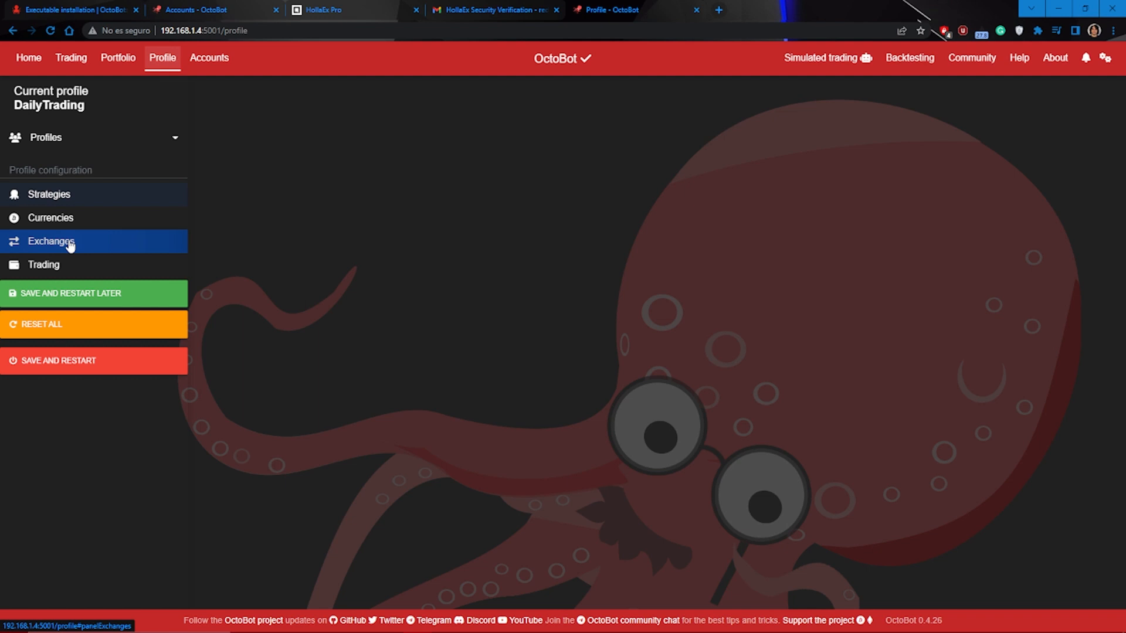
pyautogui.click(50, 241)
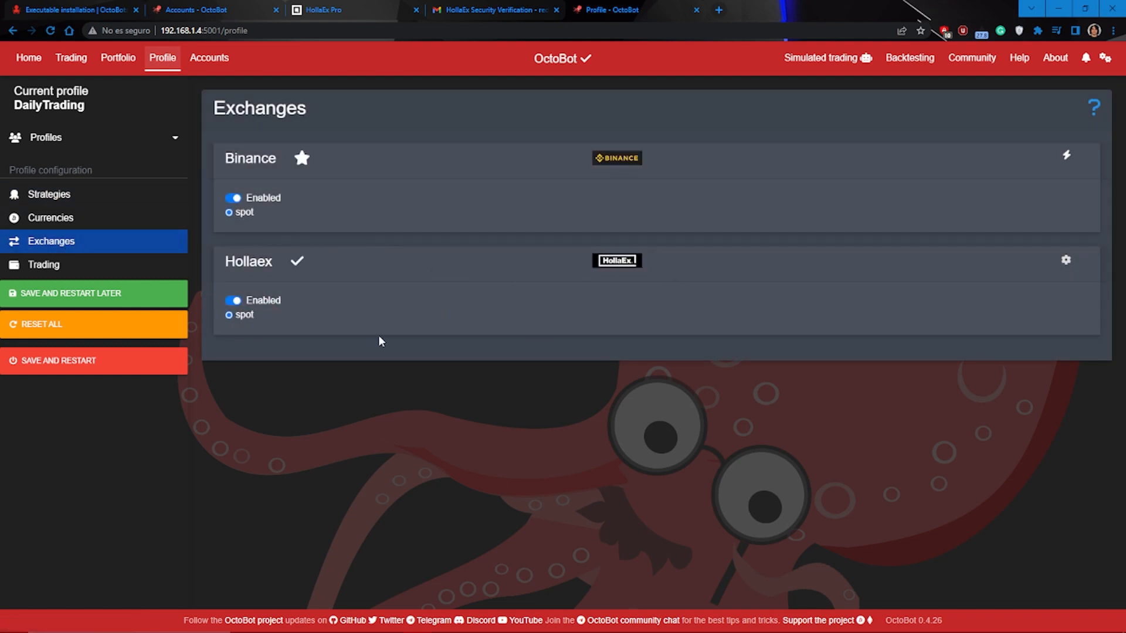
pyautogui.moveTo(547, 326)
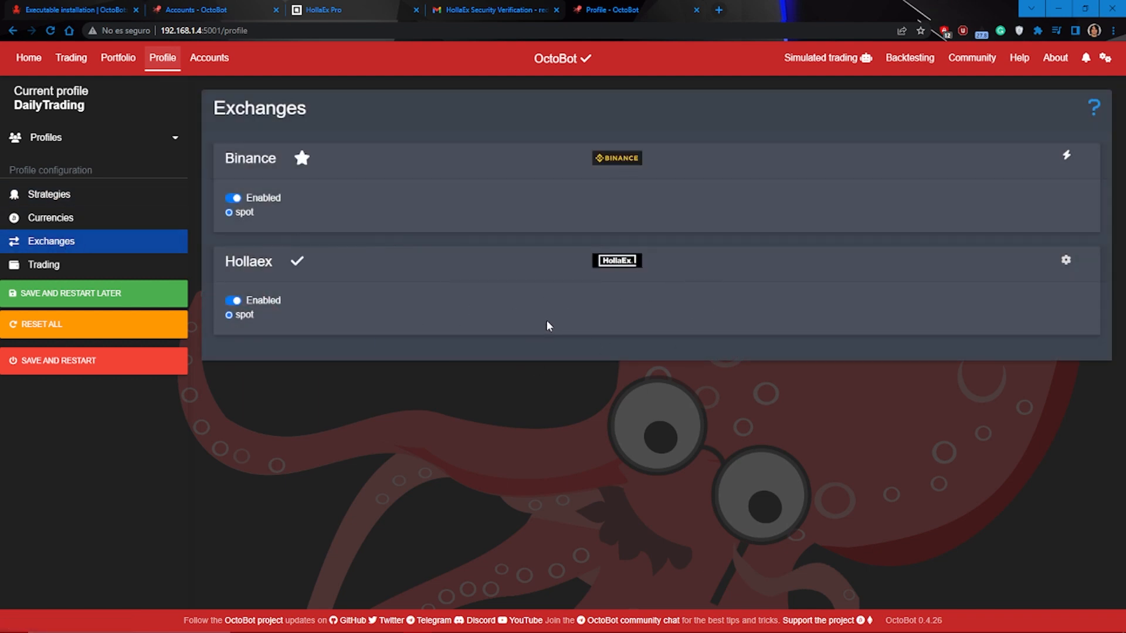
pyautogui.click(28, 57)
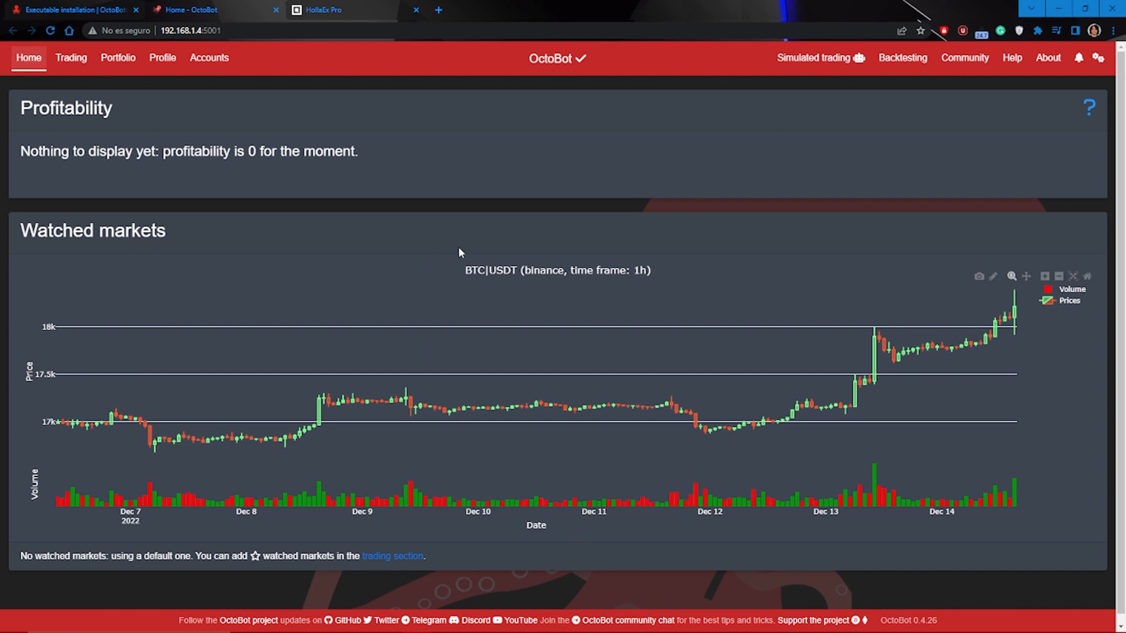
pyautogui.moveTo(172, 83)
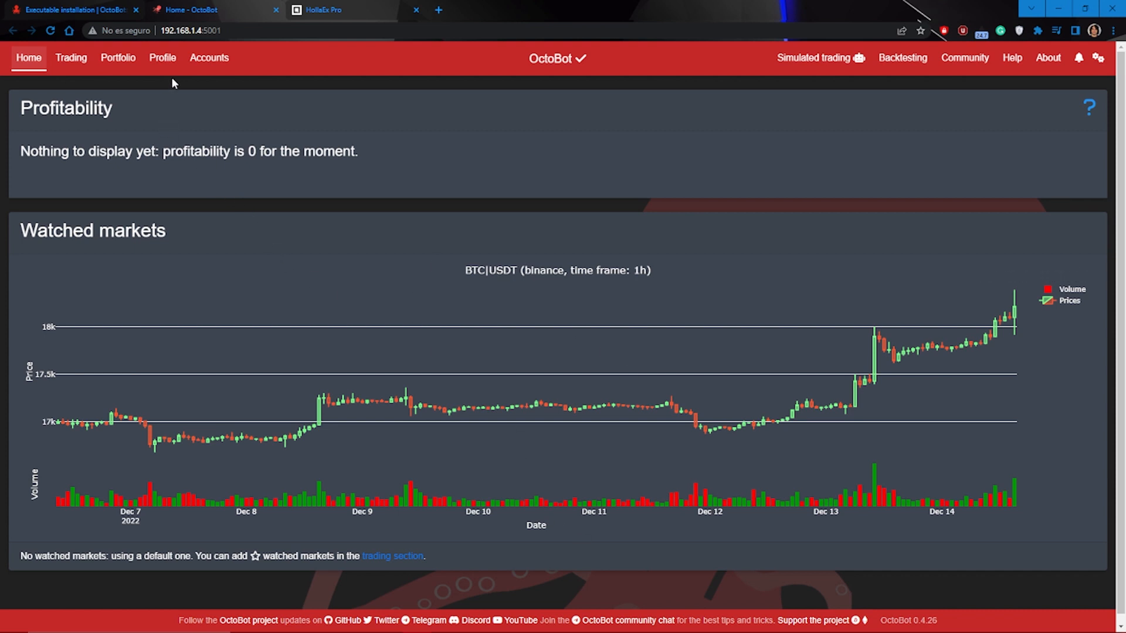
pyautogui.click(162, 57)
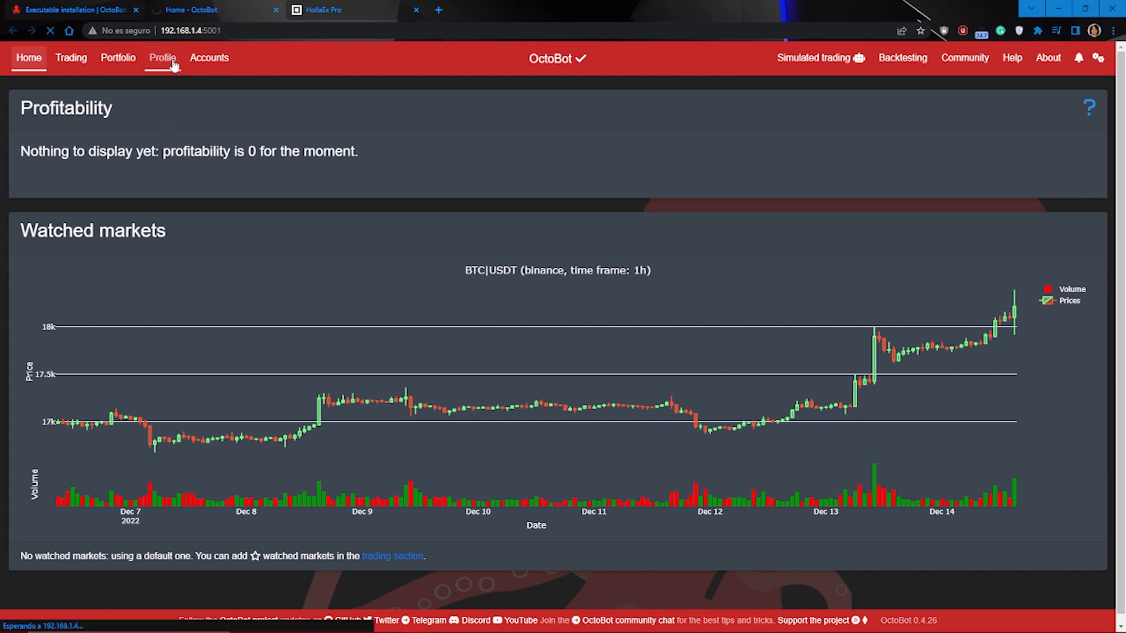
# - Duplicate the DailyTrading profile as DailyTrading_(copy) and save without restarting
pyautogui.click(163, 57)
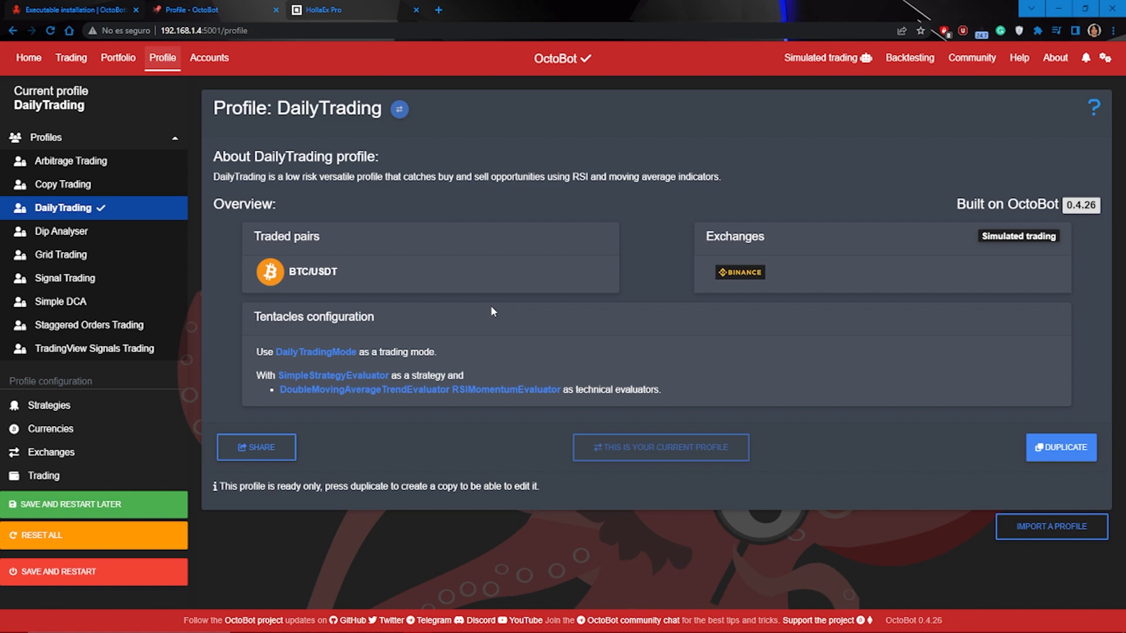
pyautogui.click(1062, 447)
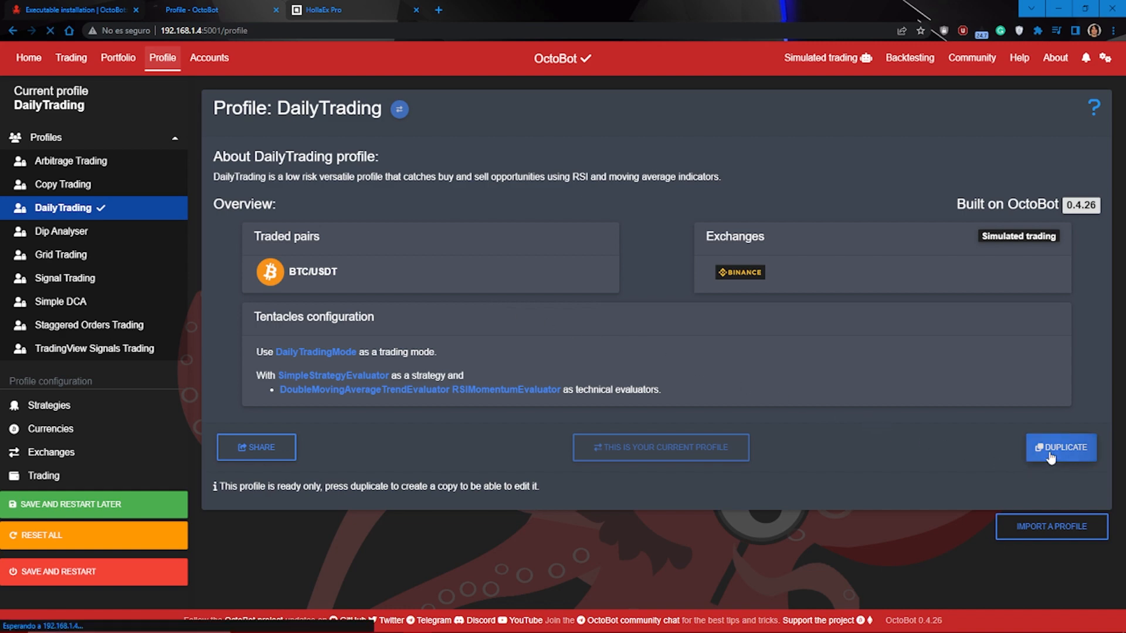
pyautogui.click(1061, 448)
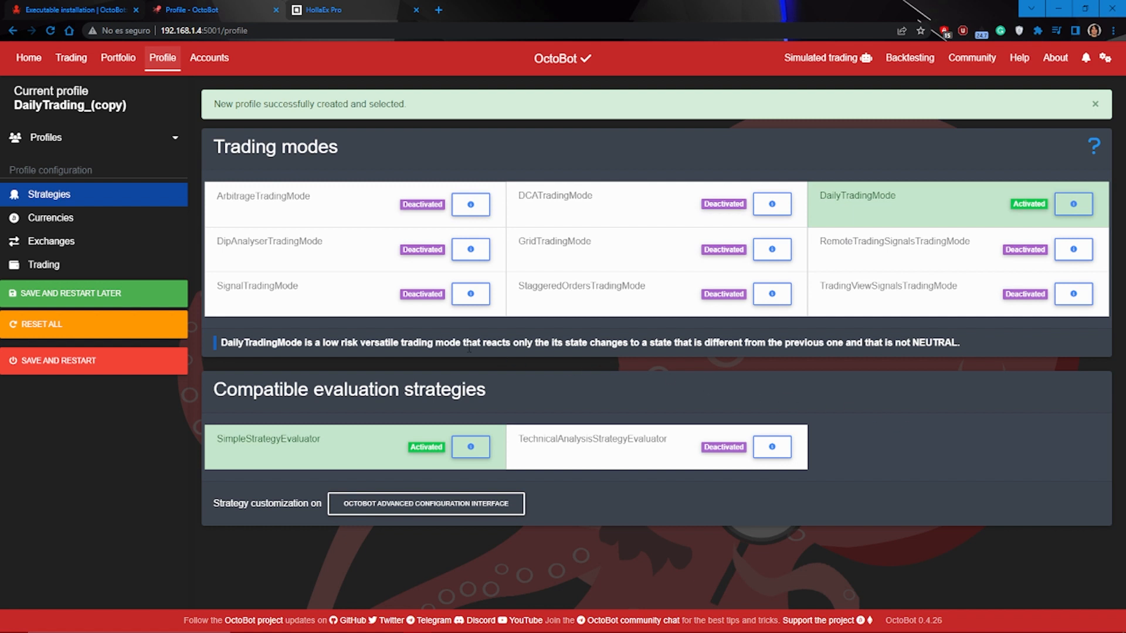
pyautogui.moveTo(179, 295)
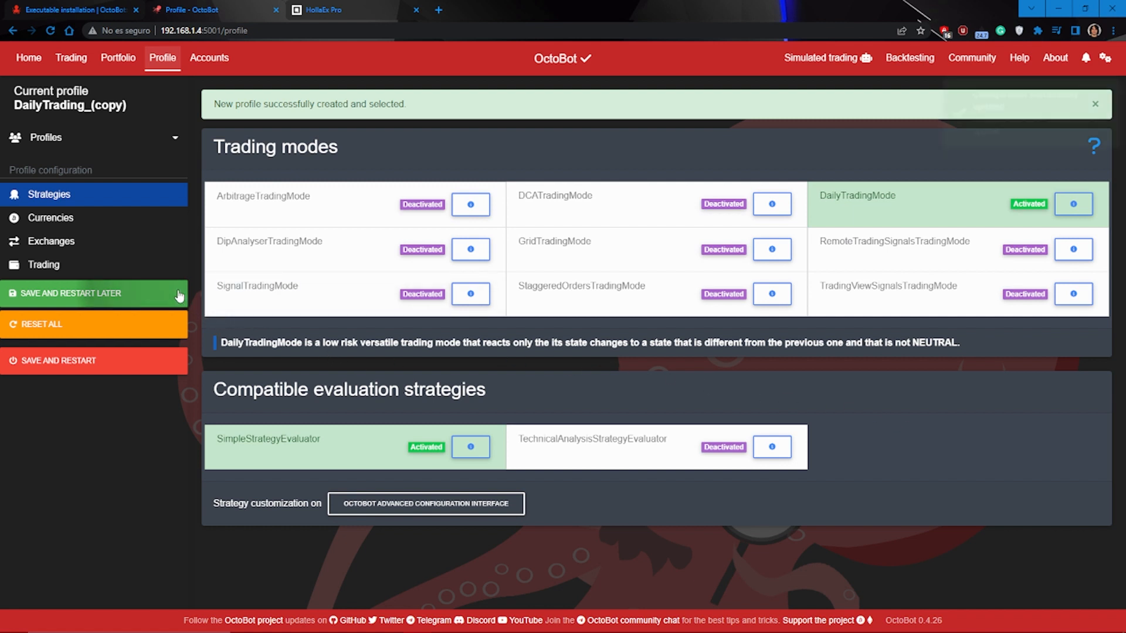
pyautogui.click(71, 293)
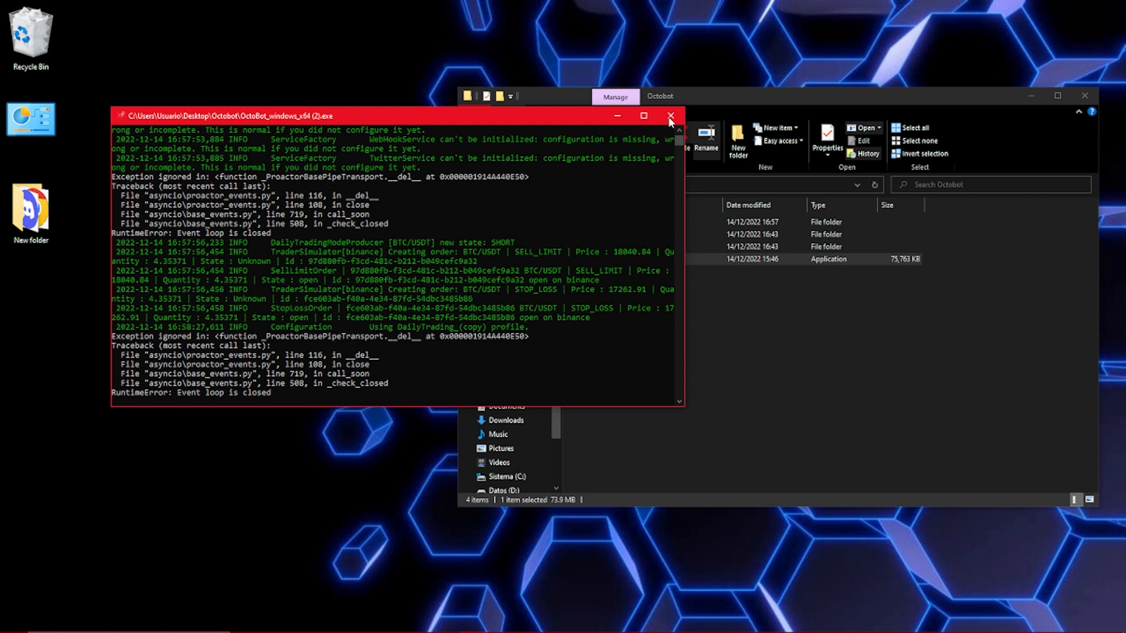
# - Close the OctoBot console, open DailyTrading_(copy)'s profile folder, and create profile.txt on the desktop
pyautogui.click(669, 115)
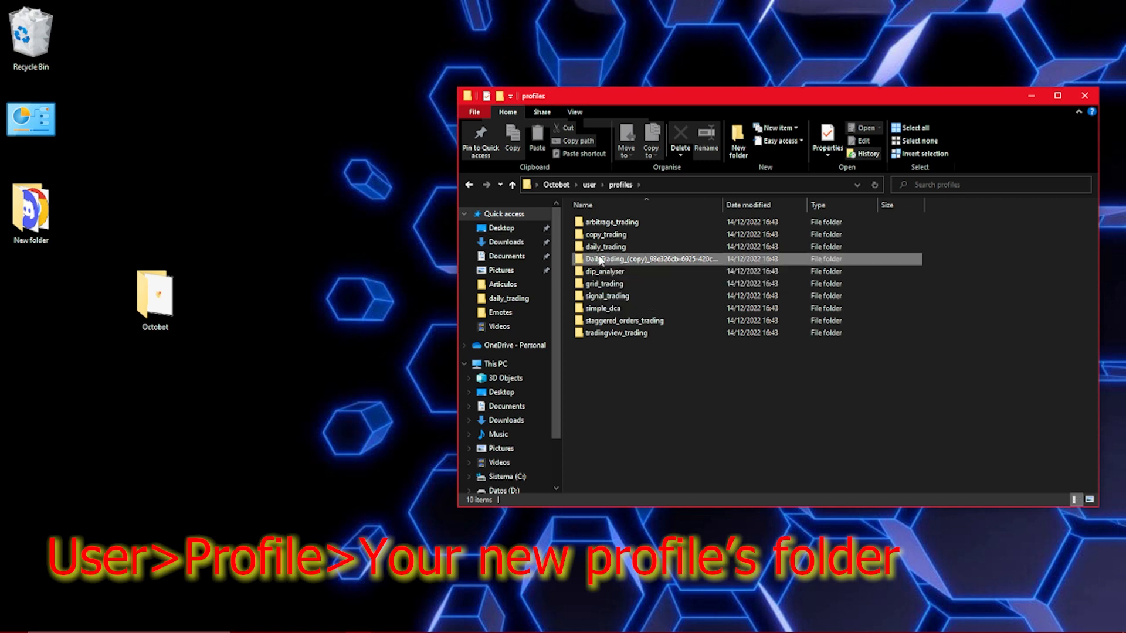
pyautogui.doubleClick(632, 259)
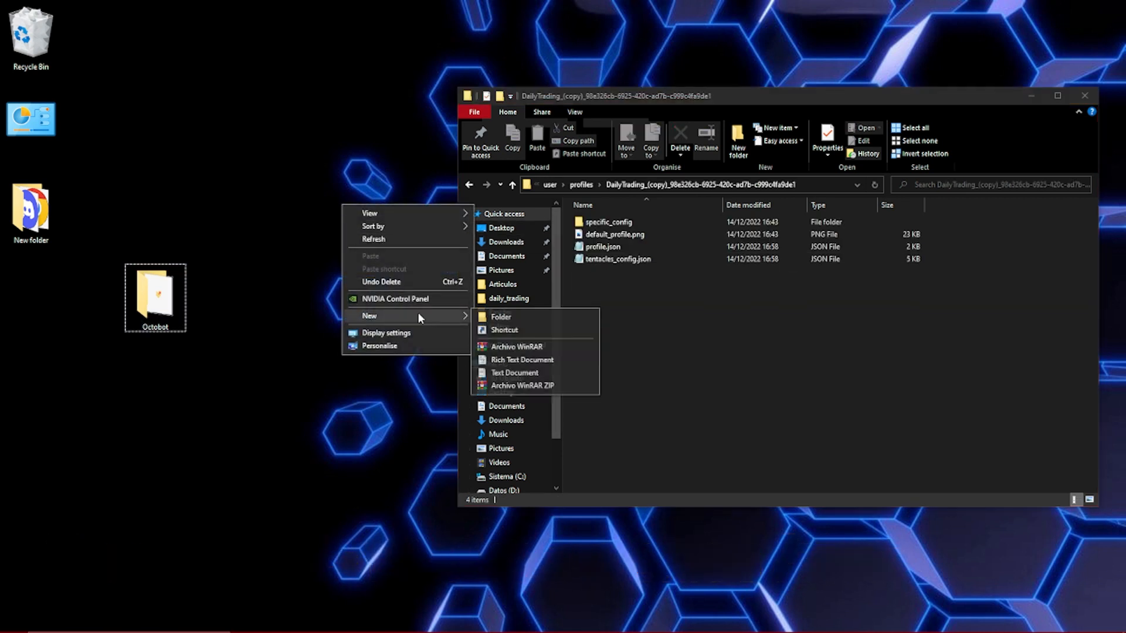
pyautogui.click(514, 373)
pyautogui.write('profile.txt')
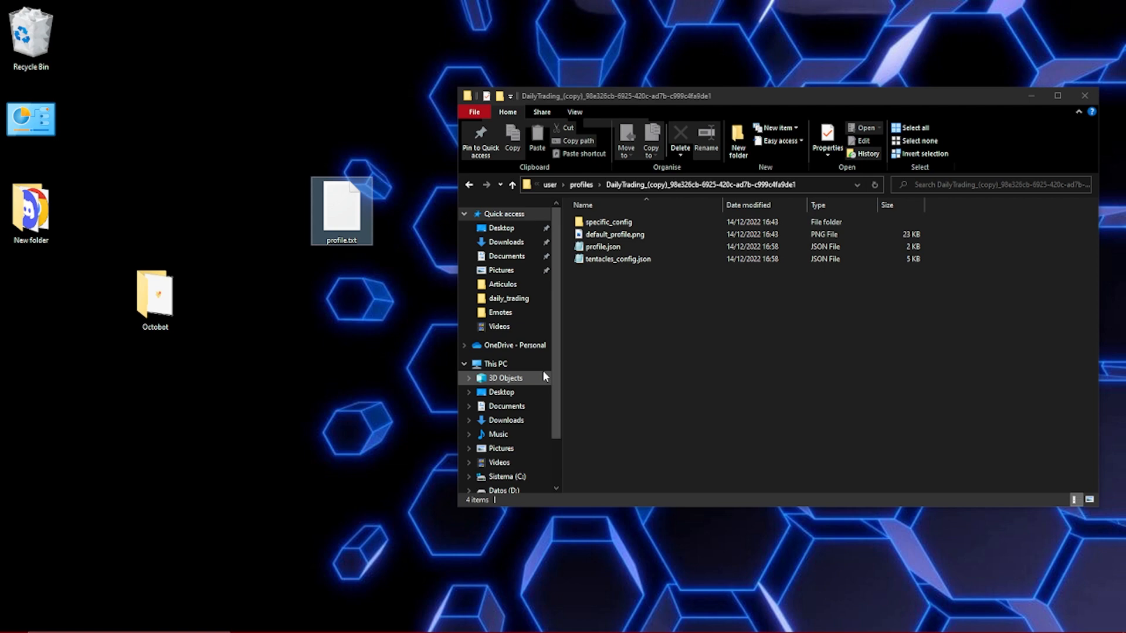
pyautogui.doubleClick(341, 208)
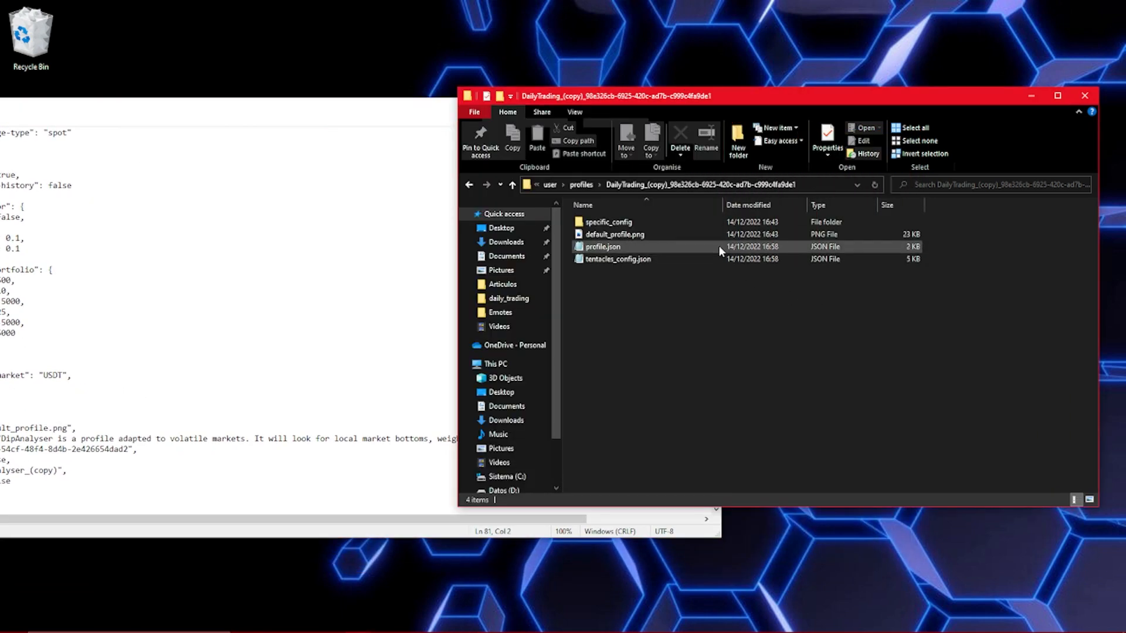
# - Replace the Dip Analyser block in profile.txt with DailyTrading_(copy)'s profile.json metadata
pyautogui.doubleClick(601, 247)
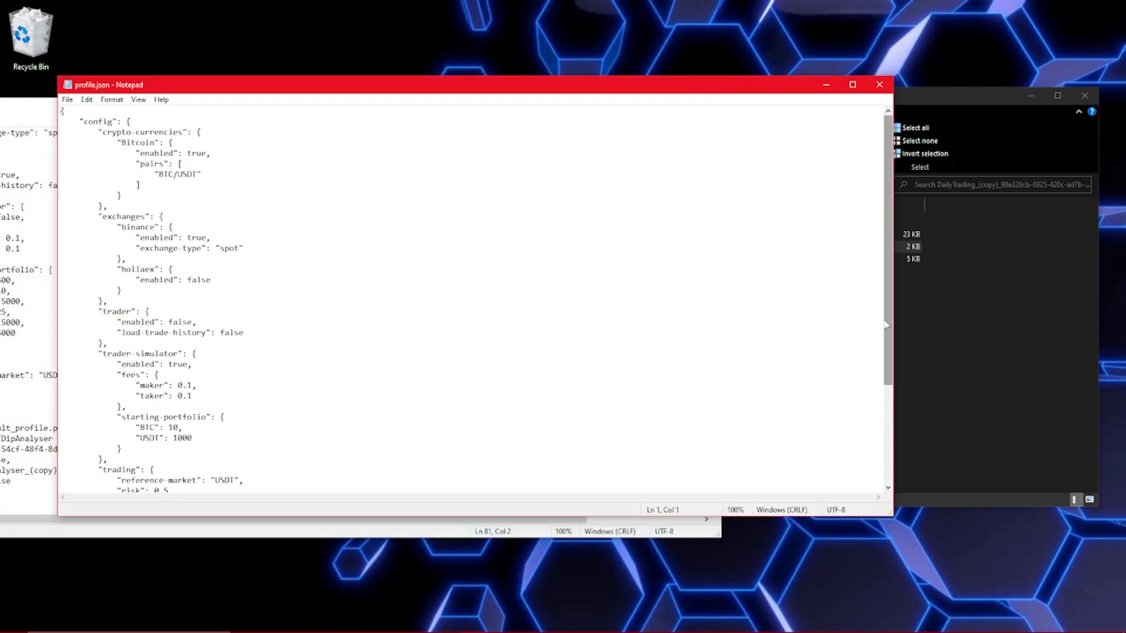
pyautogui.scroll(-3)
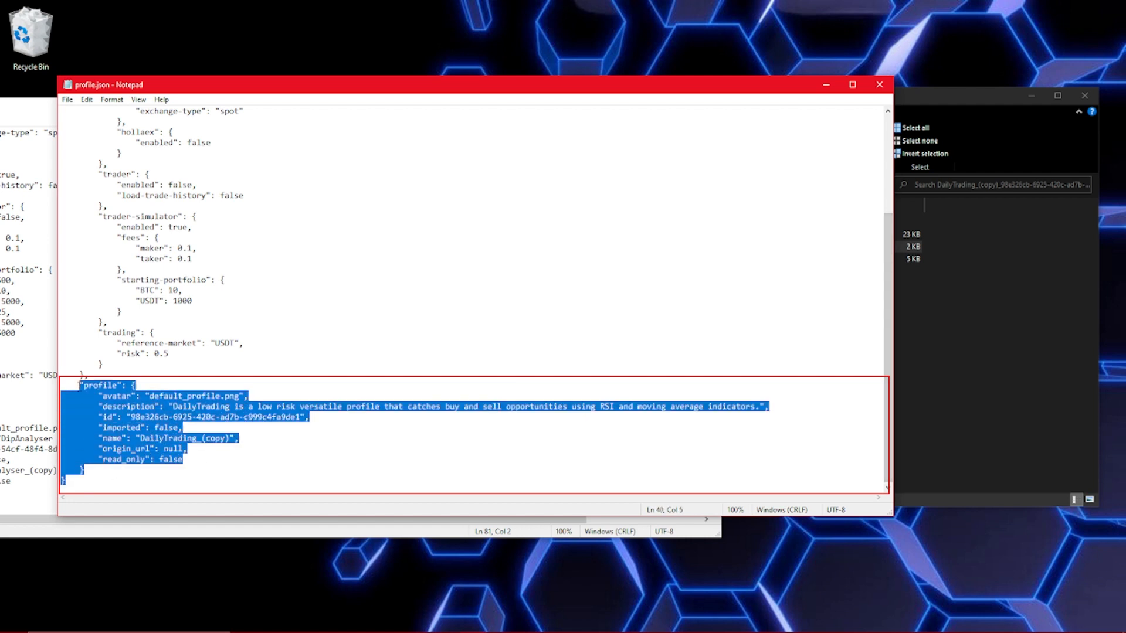
pyautogui.press('ctrl+c')
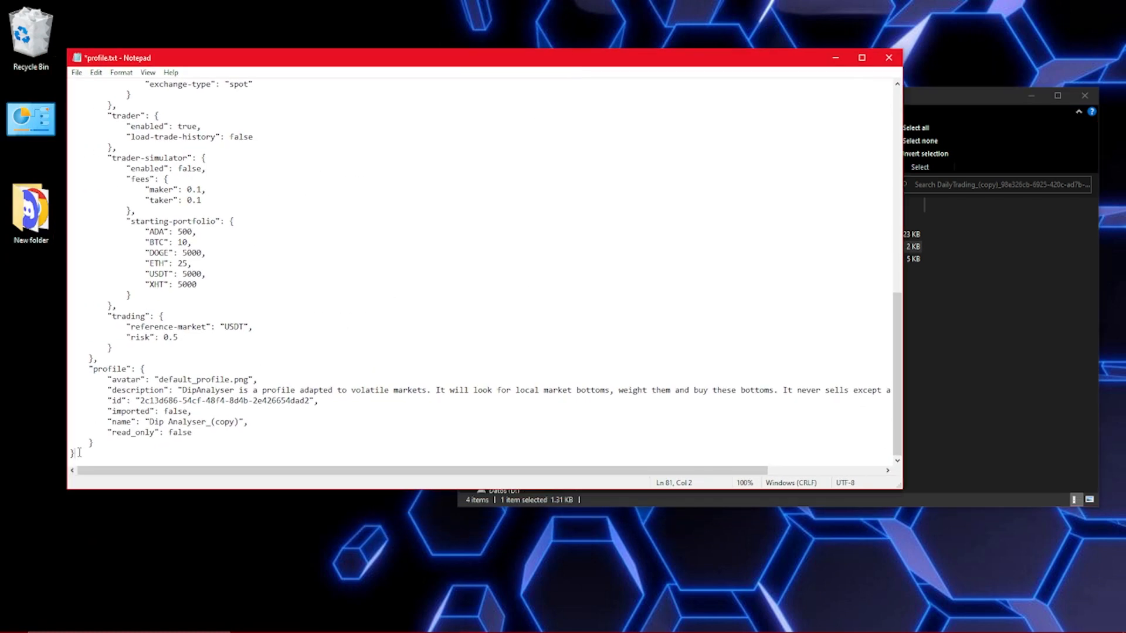
pyautogui.press('ctrl+v')
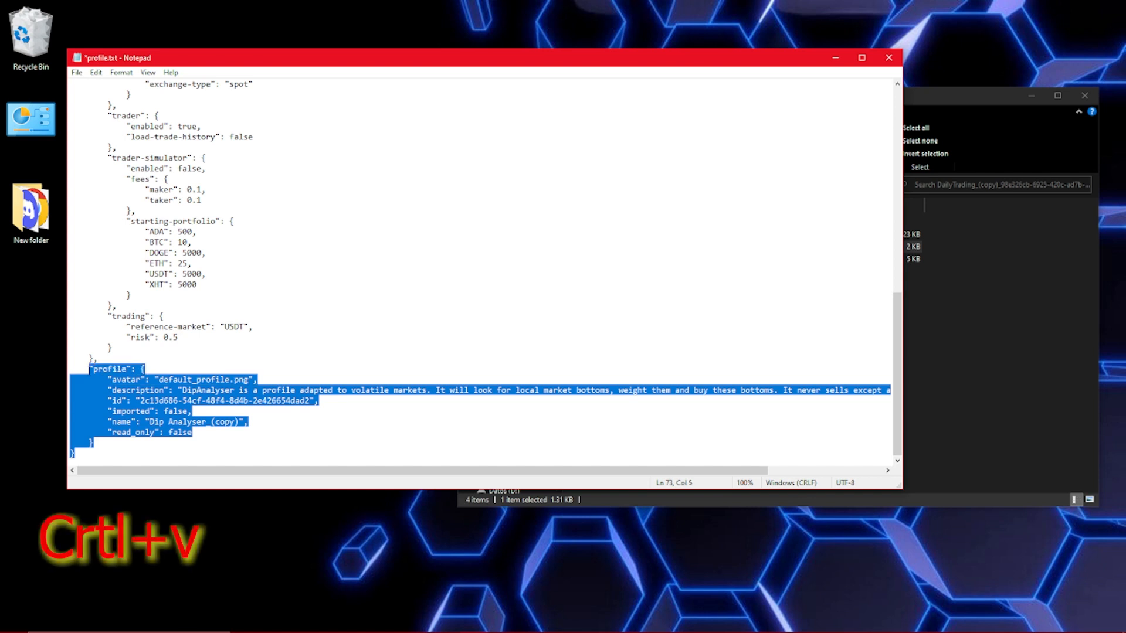
pyautogui.press('ctrl+v')
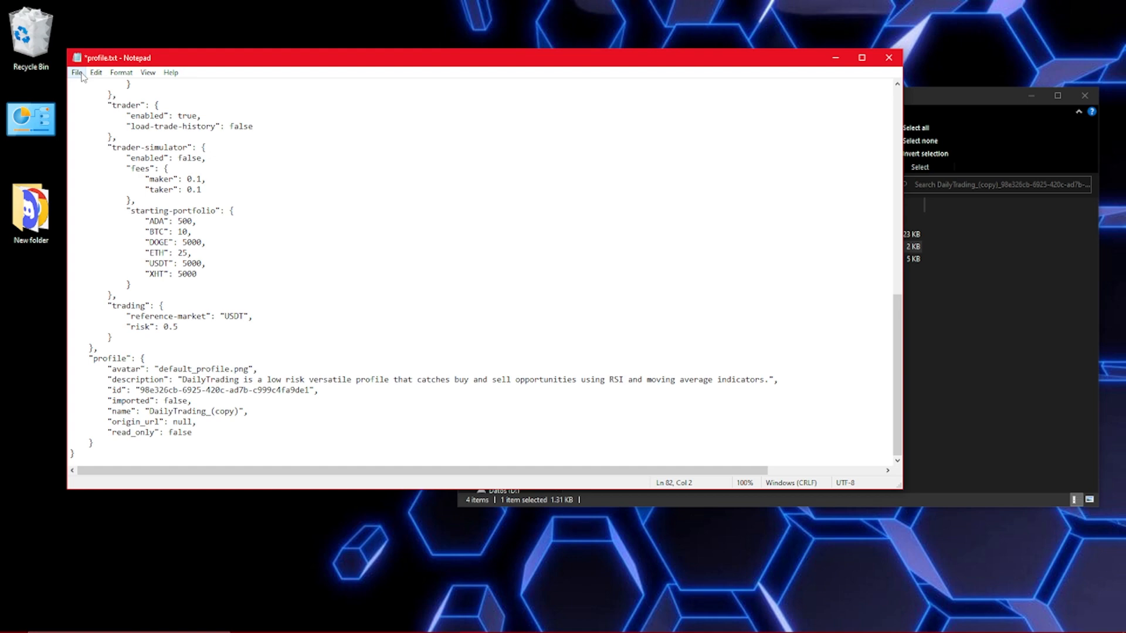
# - Save the edited text as profile.json on the Desktop and close Notepad
pyautogui.click(76, 72)
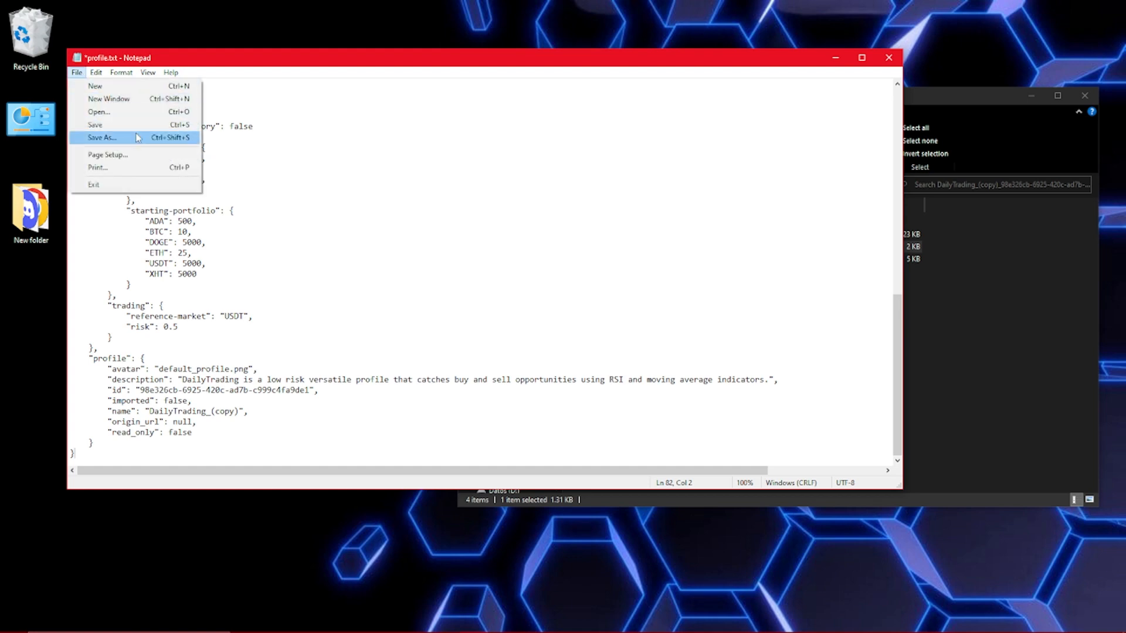
pyautogui.click(102, 137)
pyautogui.write('profile.')
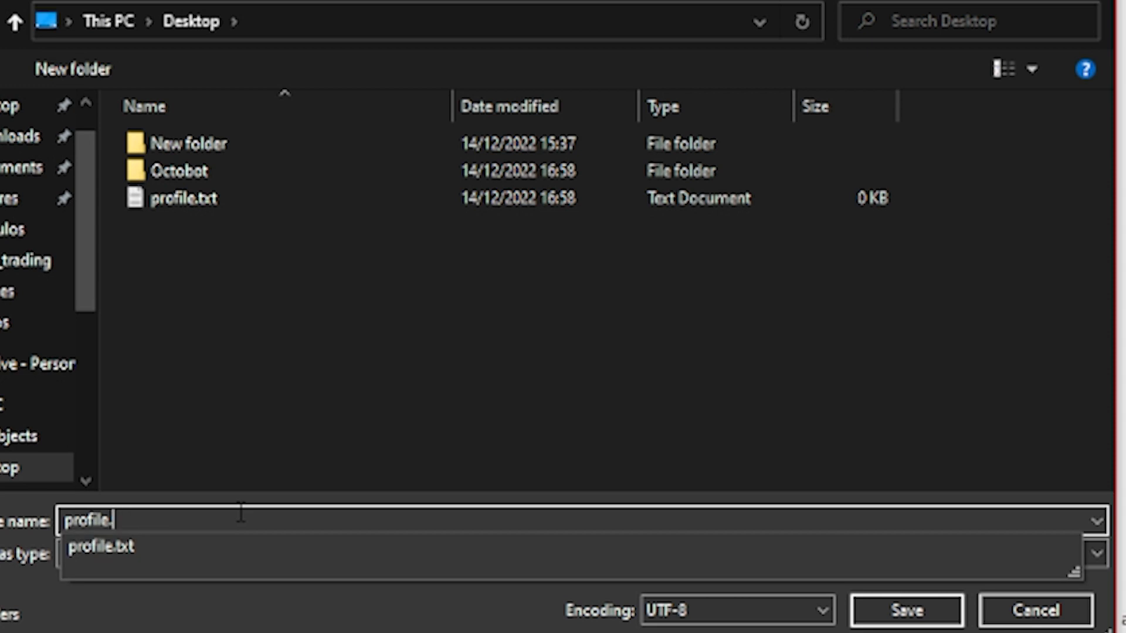
pyautogui.write('json')
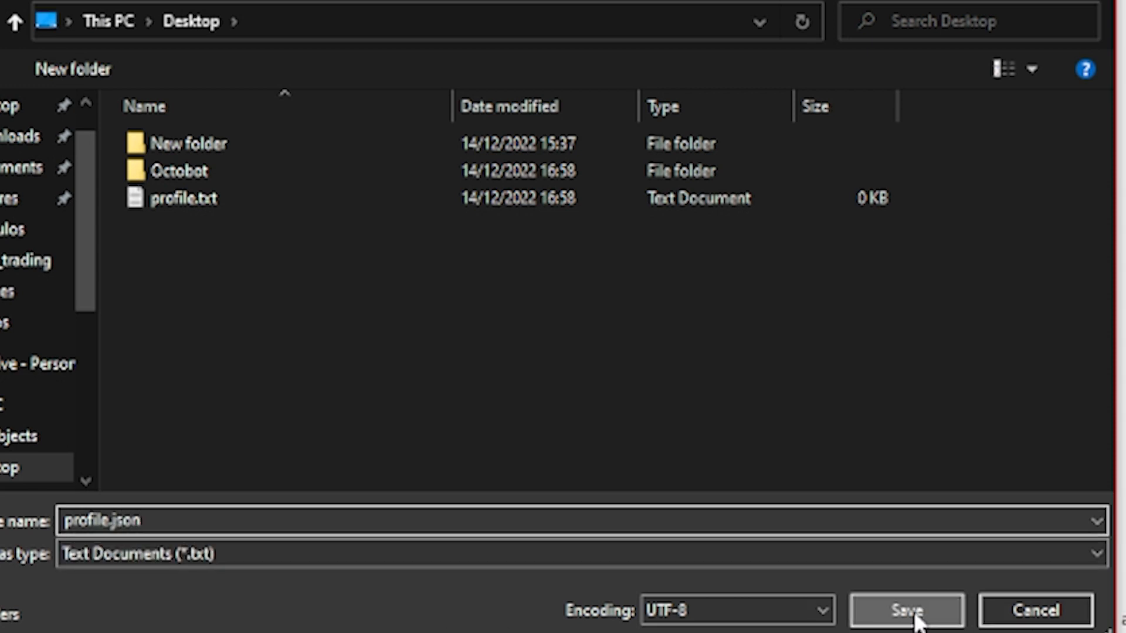
pyautogui.click(906, 611)
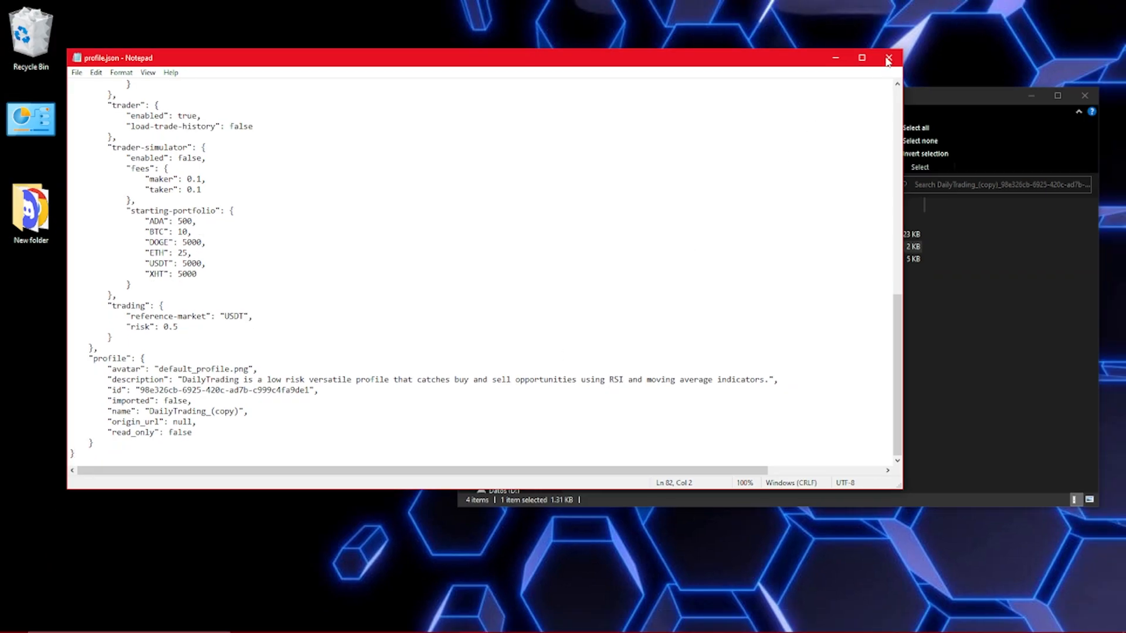
pyautogui.click(889, 58)
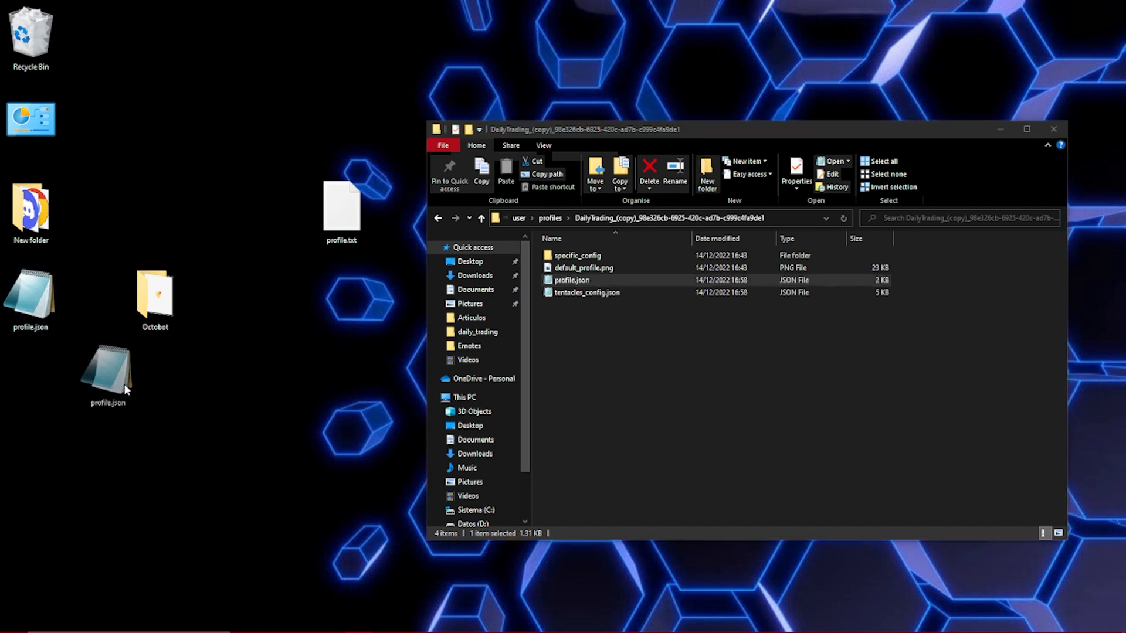
# - Replace the profile folder's profile.json with the desktop copy, then launch the OctoBot executable
pyautogui.moveTo(108, 370); pyautogui.dragTo(610, 355)
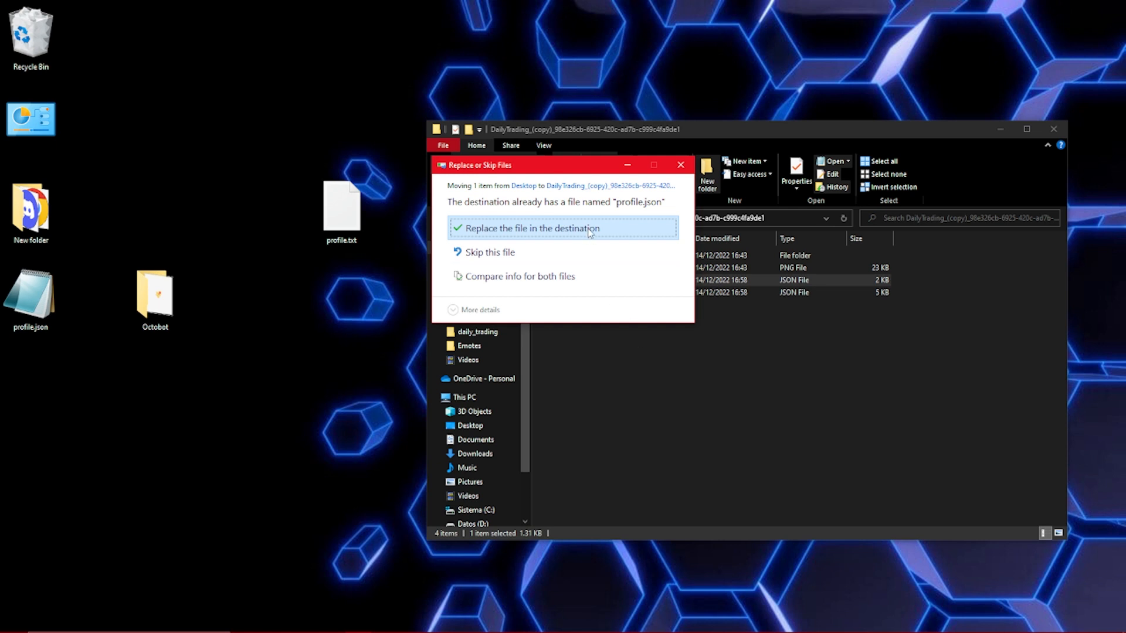
pyautogui.click(509, 228)
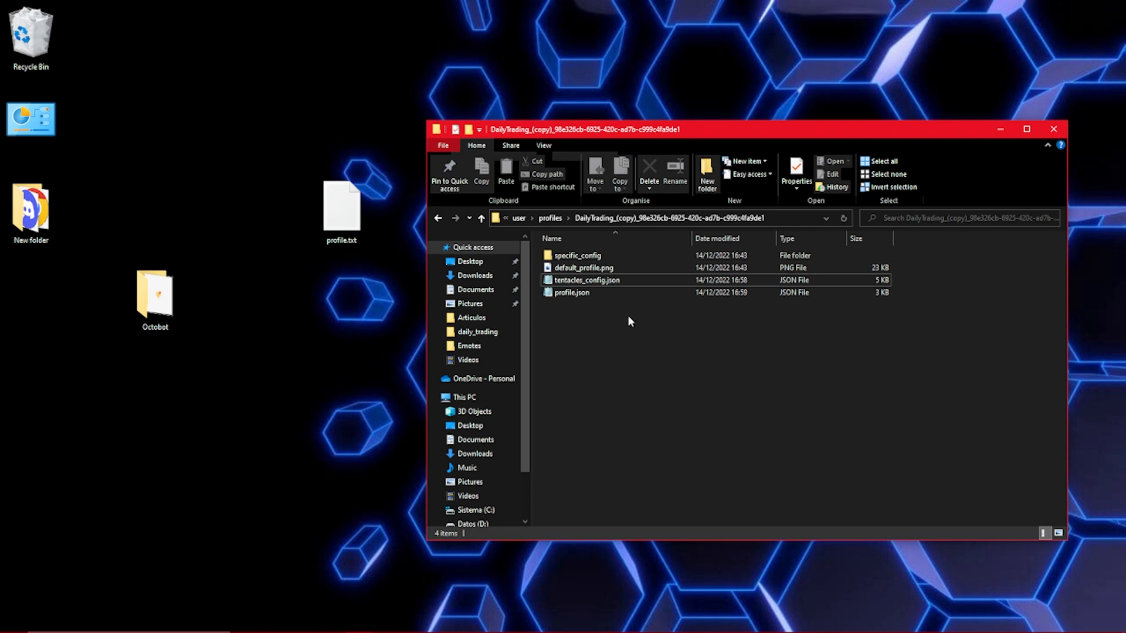
pyautogui.click(438, 218)
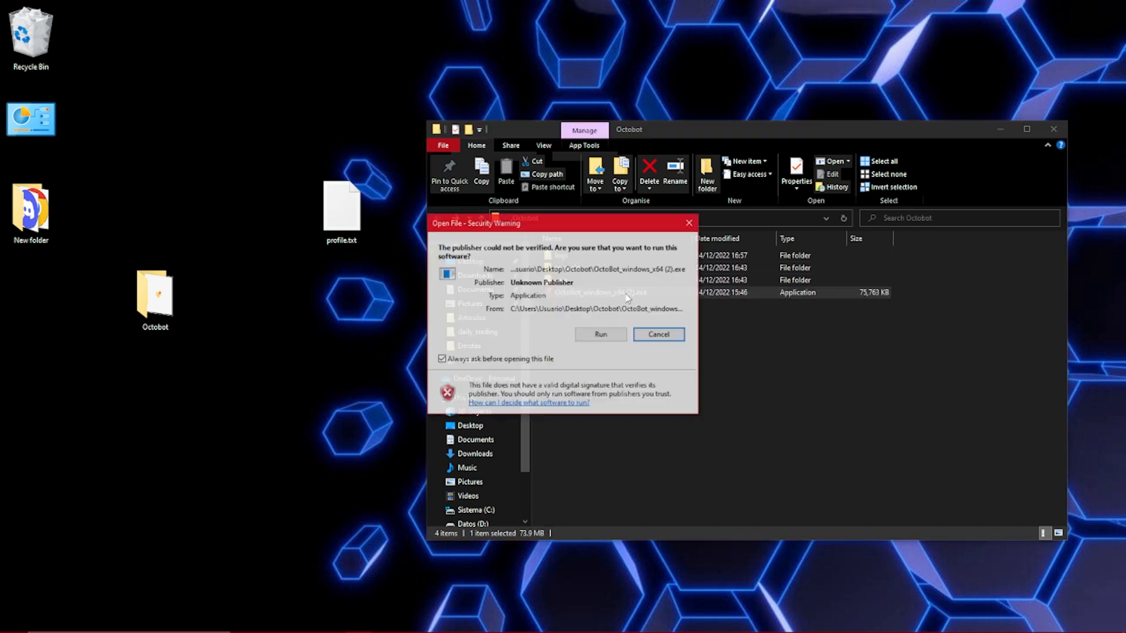
pyautogui.click(601, 334)
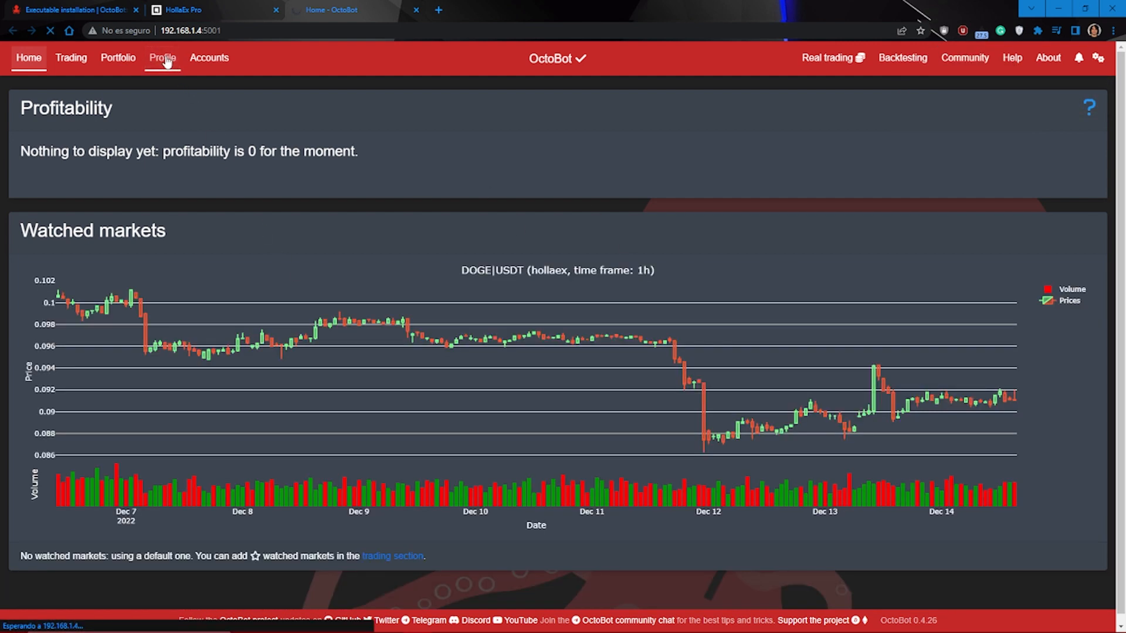
# - Review the profile's enabled currencies: BTC, ADA, DOGE and ETH USDT pairs on HollaEx
pyautogui.click(162, 58)
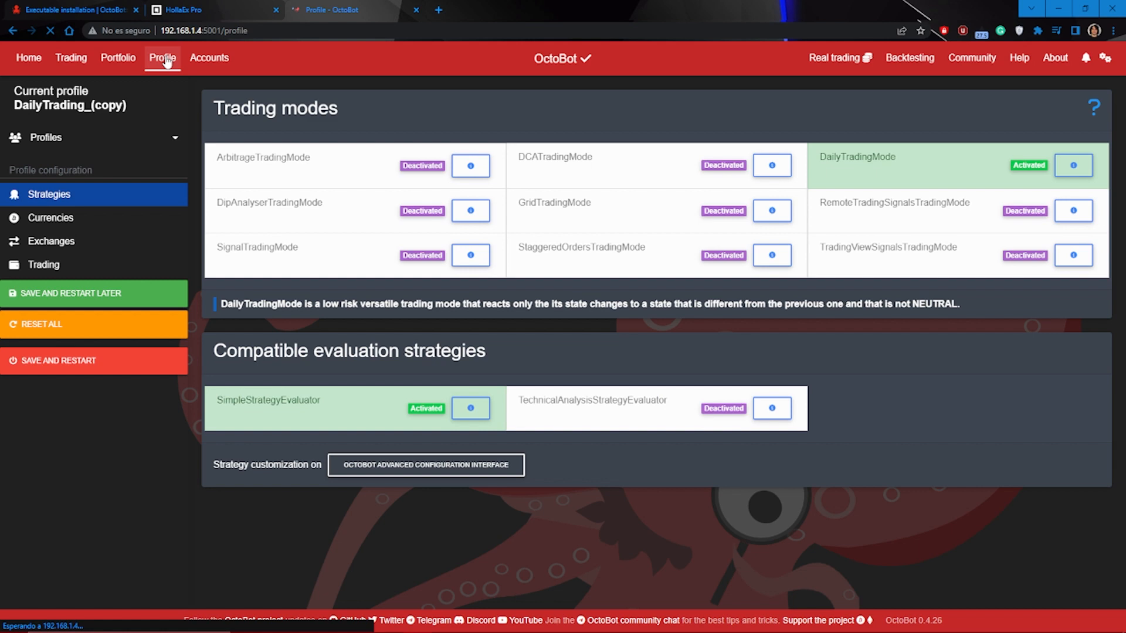
pyautogui.click(50, 217)
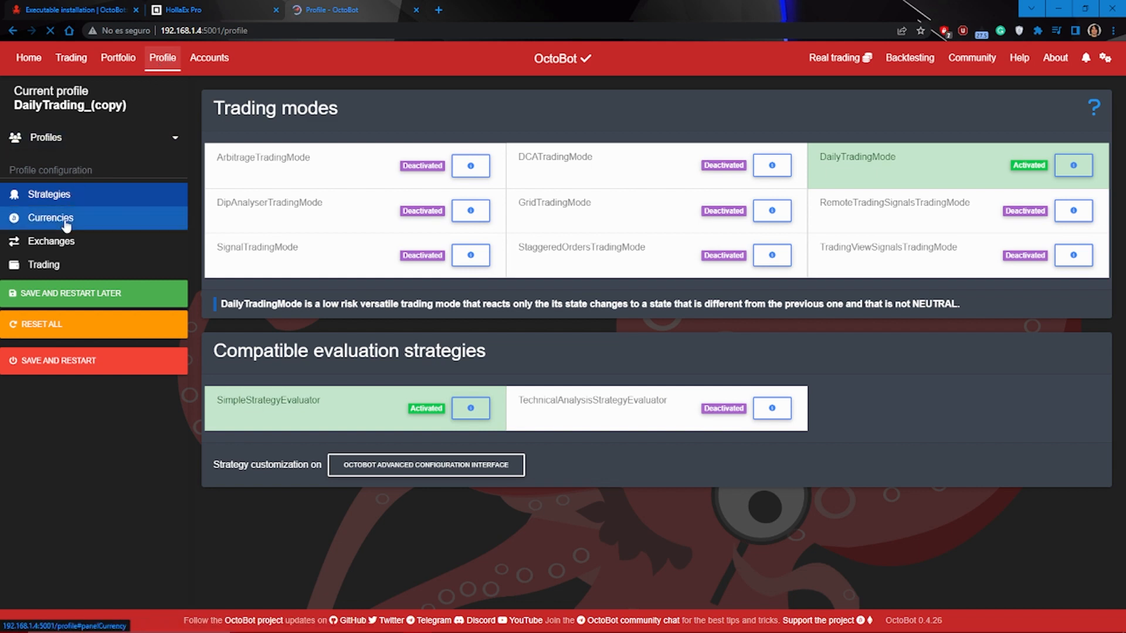
pyautogui.click(51, 217)
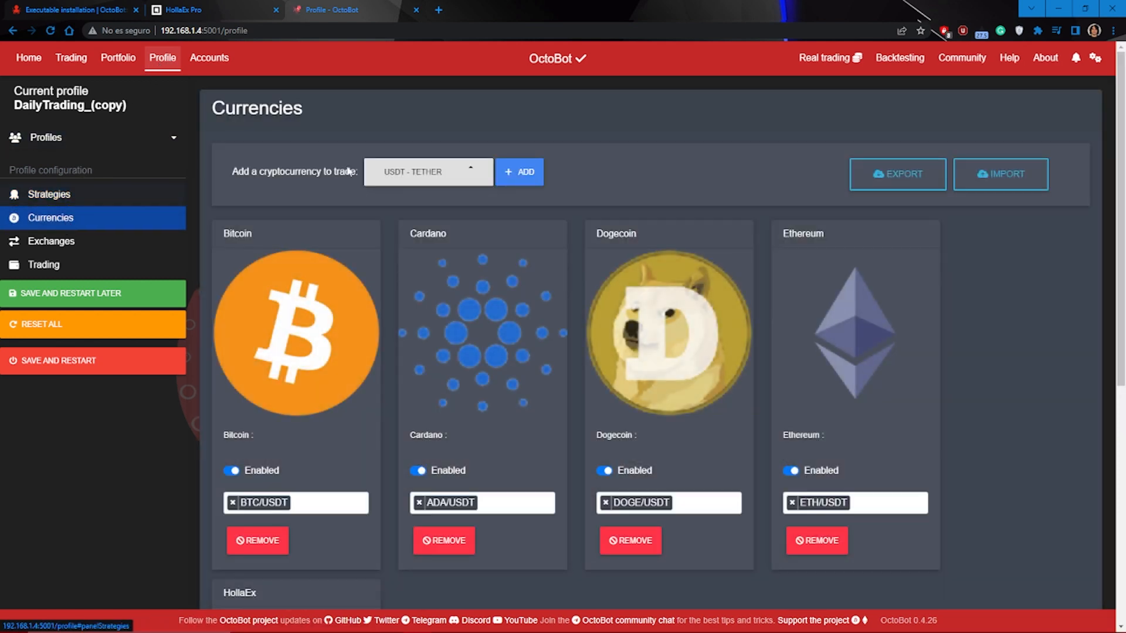
pyautogui.scroll(-3)
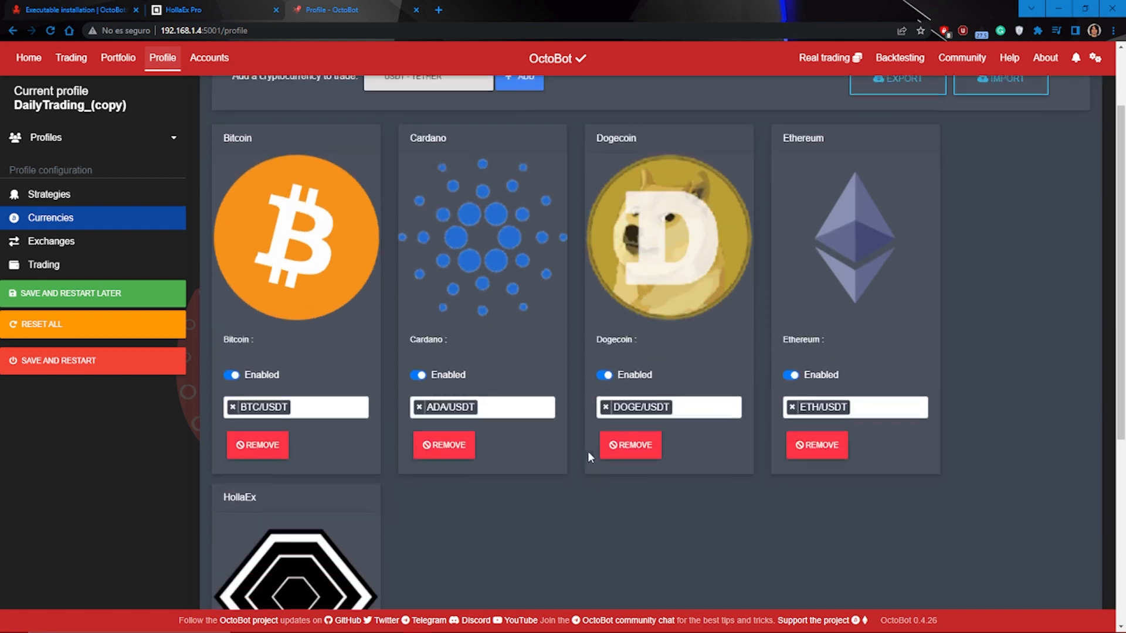
pyautogui.scroll(-3)
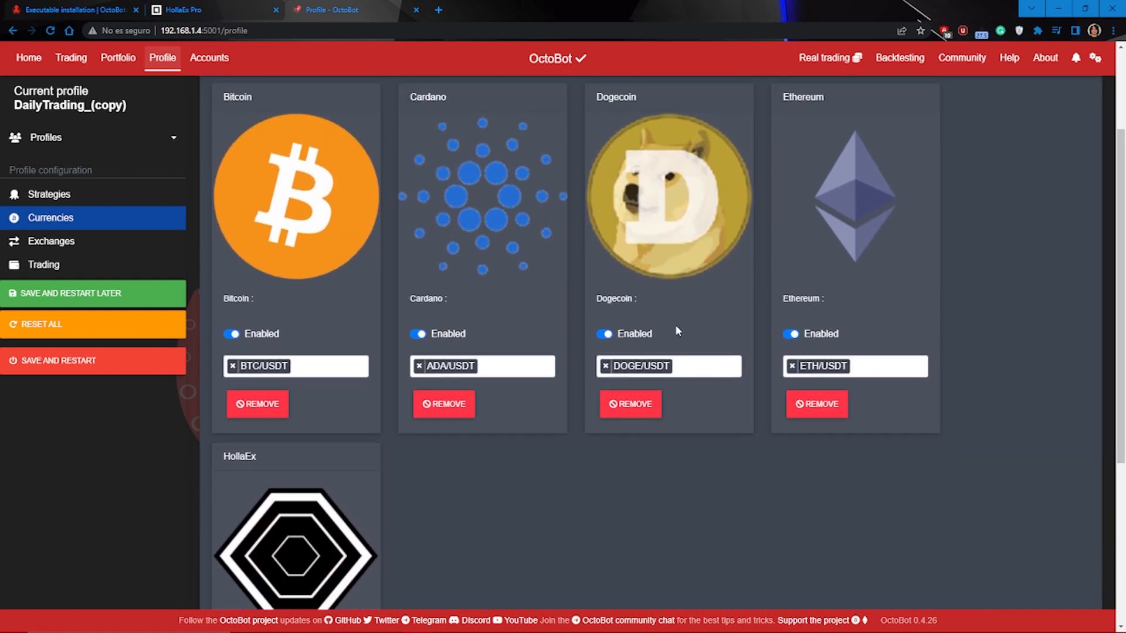
pyautogui.click(28, 57)
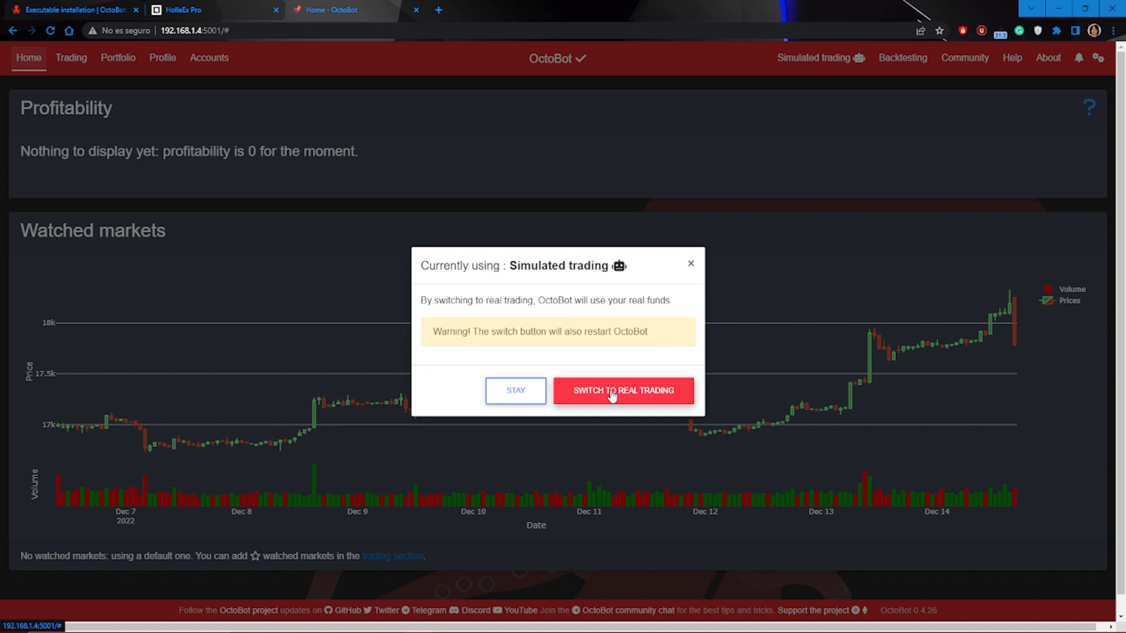
# - Switch OctoBot from simulated to real trading and reopen the Profile page
pyautogui.click(622, 391)
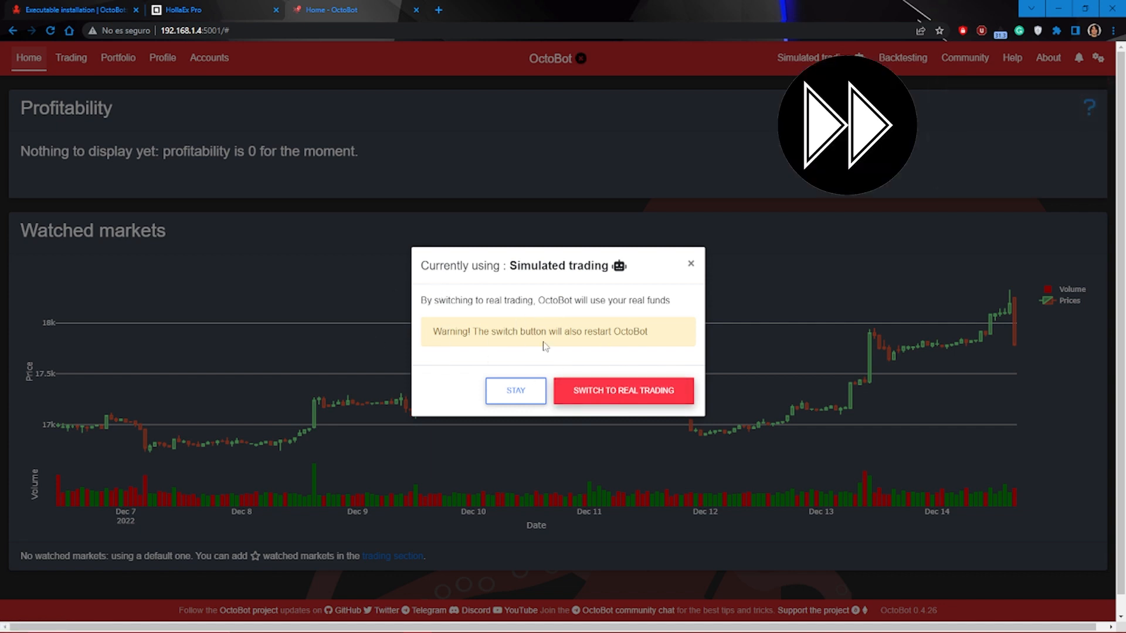
pyautogui.click(623, 390)
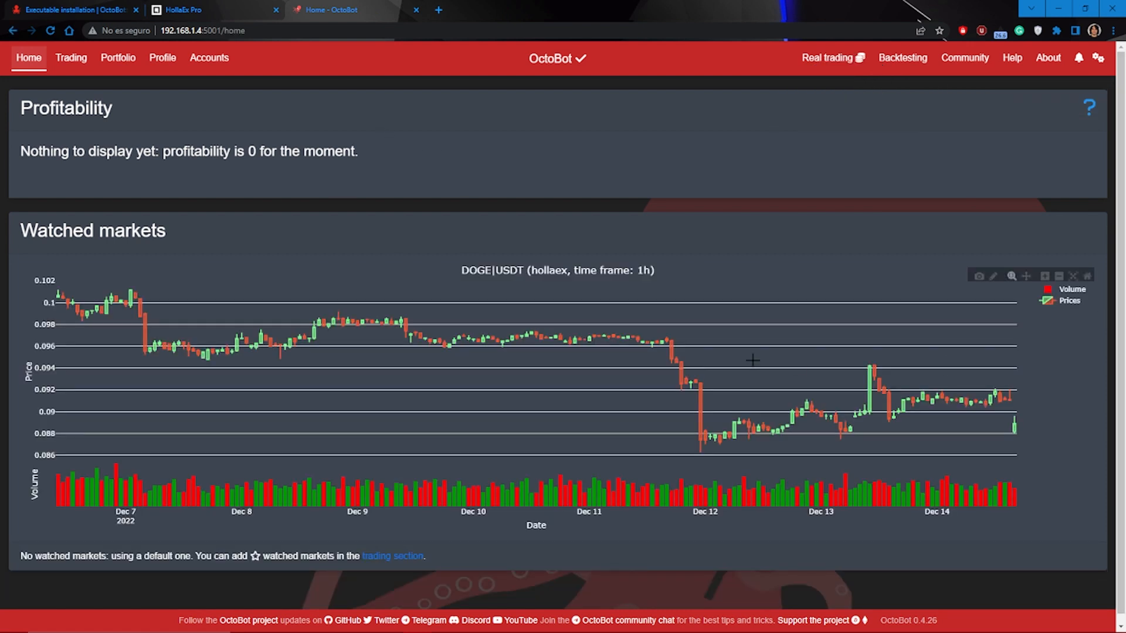
pyautogui.moveTo(218, 234)
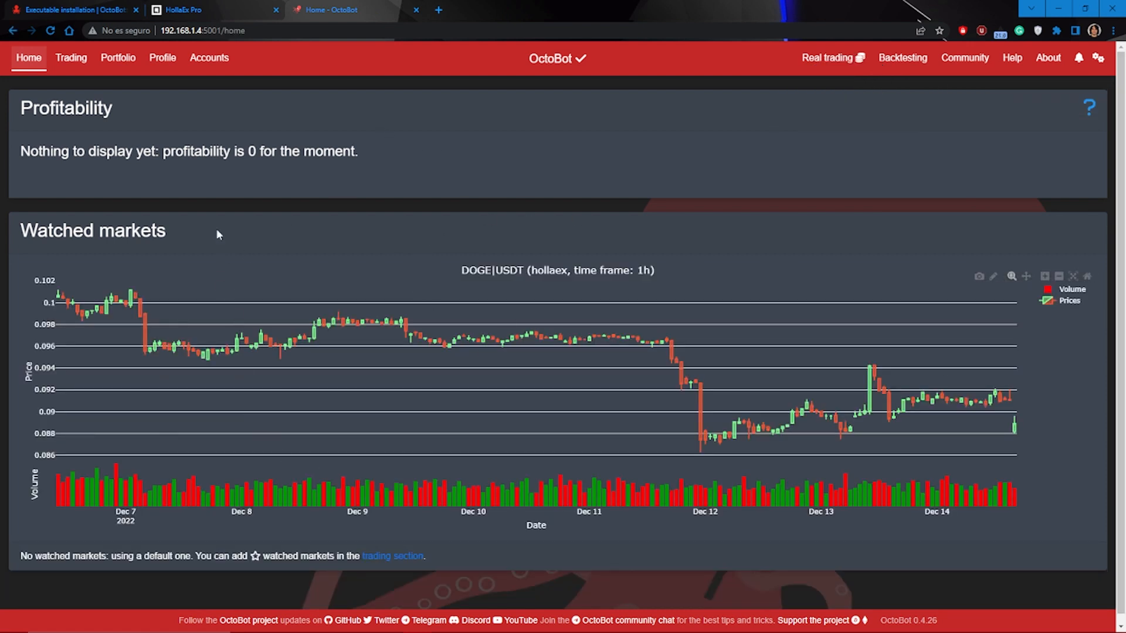
pyautogui.click(162, 57)
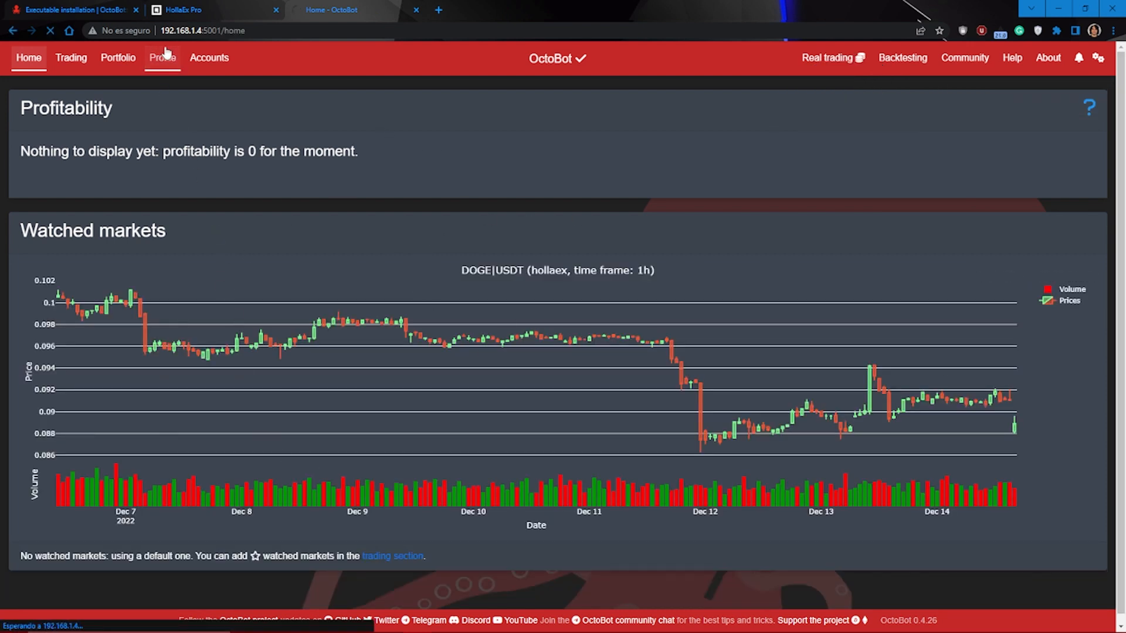
# - View the DCATradingMode description on the Profile Strategies page, then close it
pyautogui.click(162, 58)
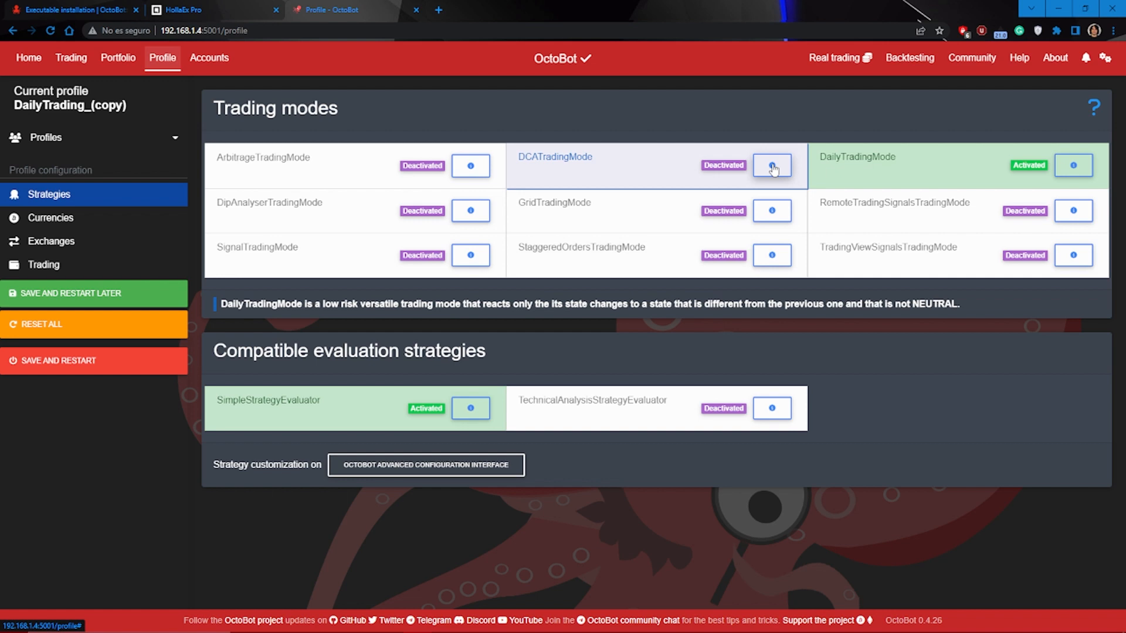
pyautogui.click(771, 165)
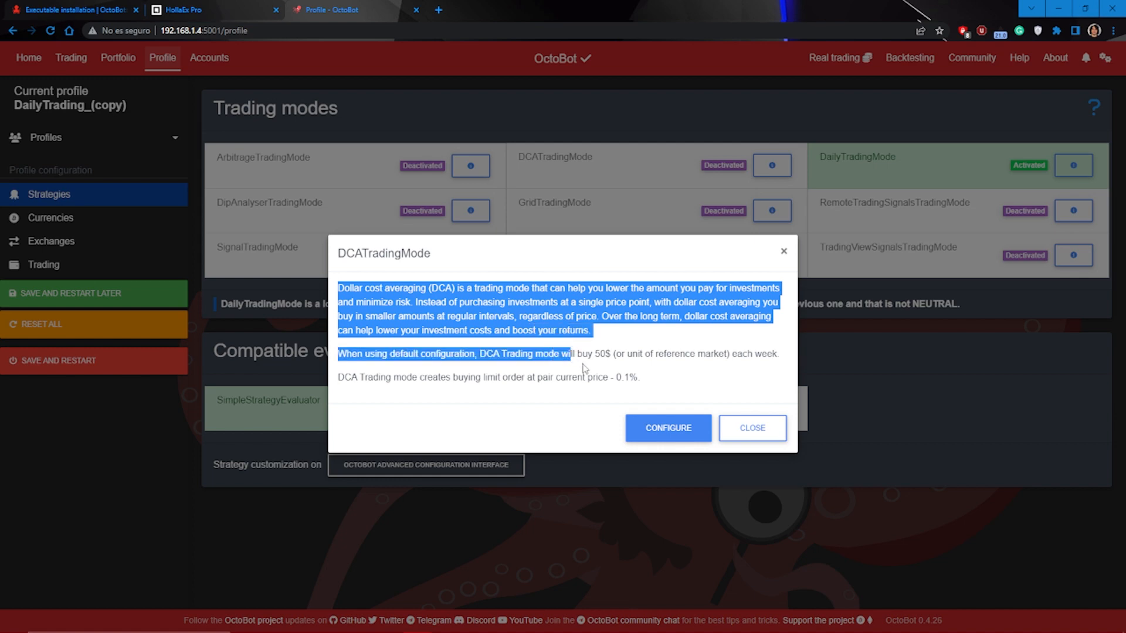
pyautogui.click(751, 428)
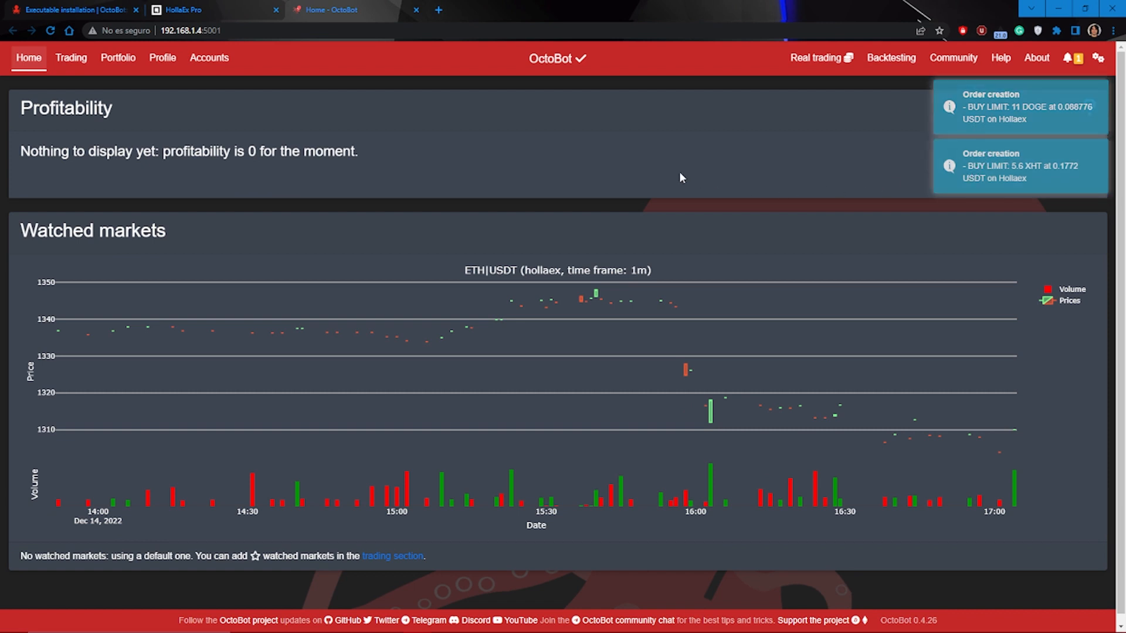
# - Check the ADA, DOGE and XHT USDT buy limit orders, then switch to HollaEx Pro
pyautogui.click(71, 58)
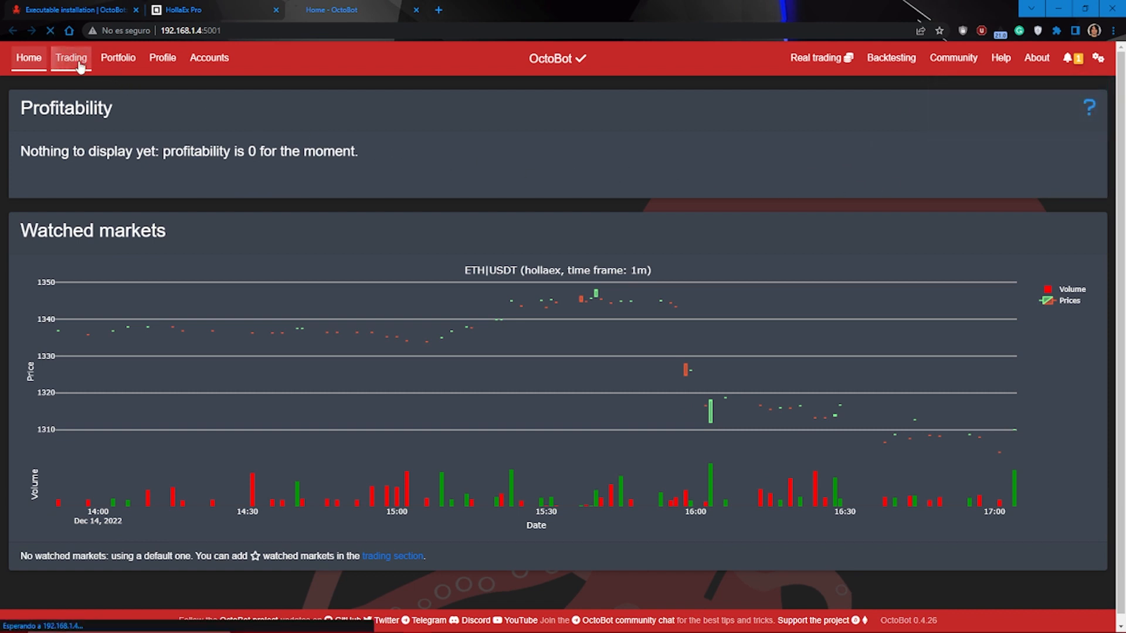
pyautogui.click(70, 58)
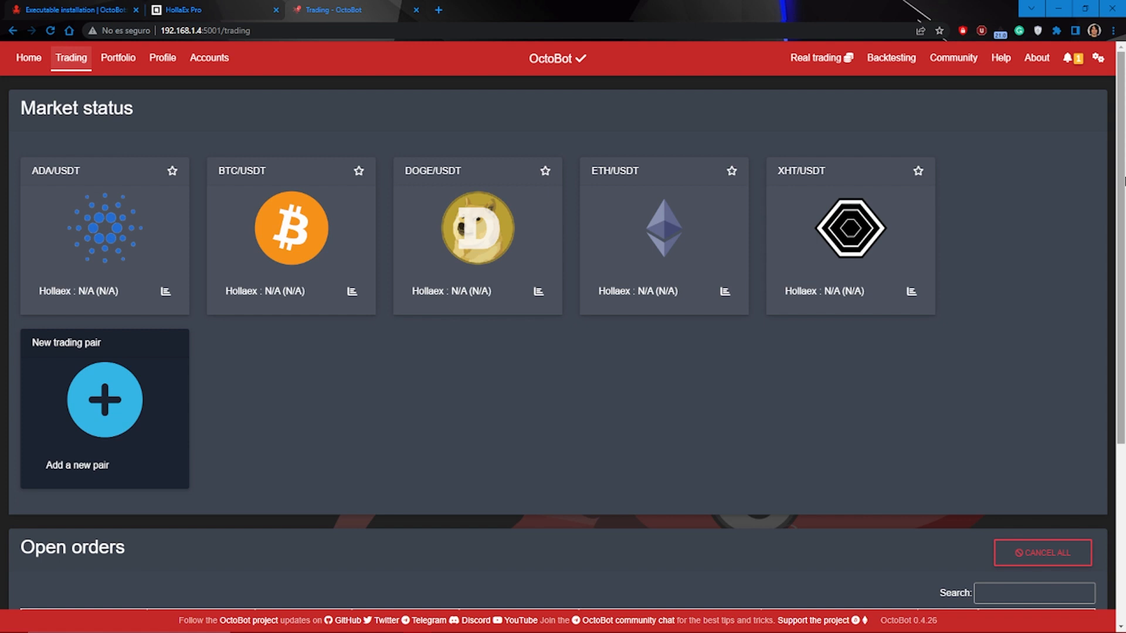
pyautogui.scroll(-3)
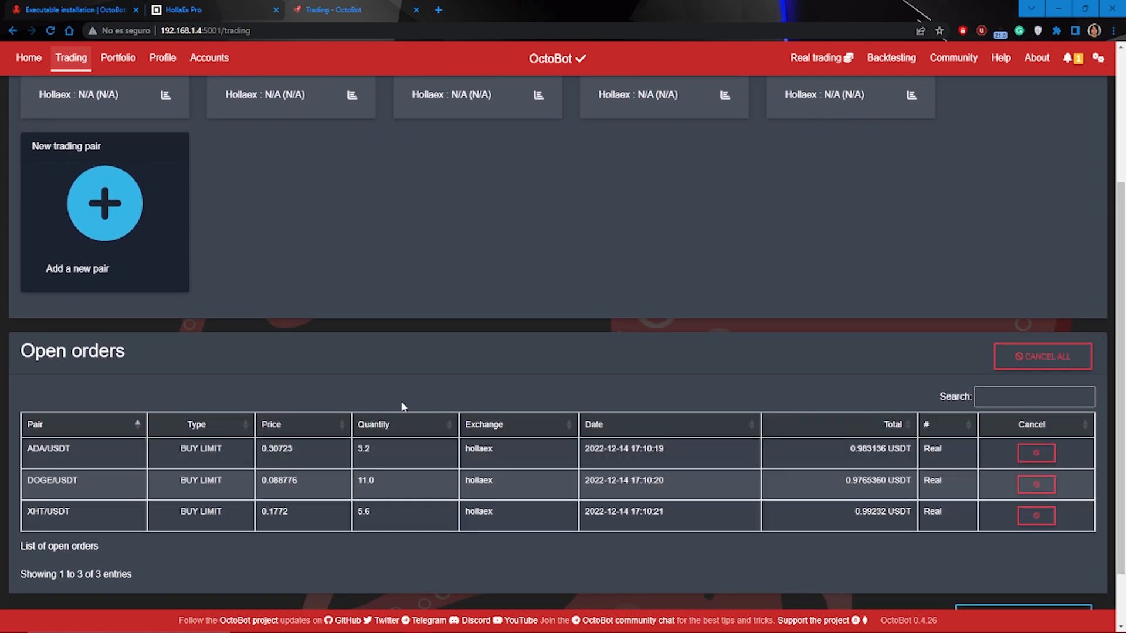
pyautogui.click(183, 10)
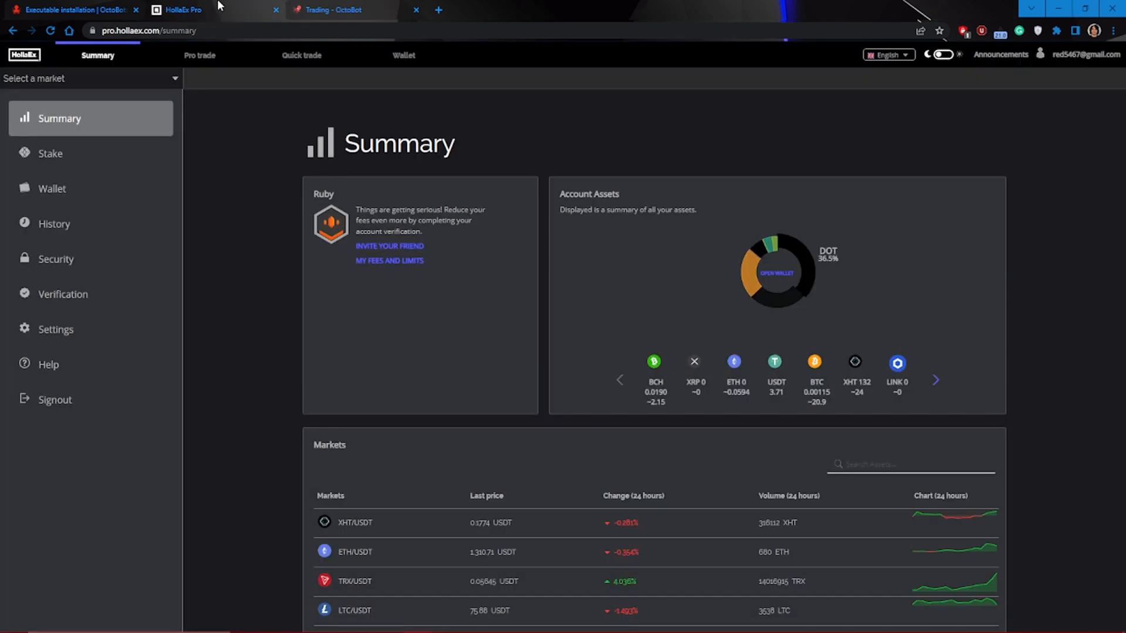
# - Check HollaEx's order history, then open the XHT/USDT market page
pyautogui.click(54, 224)
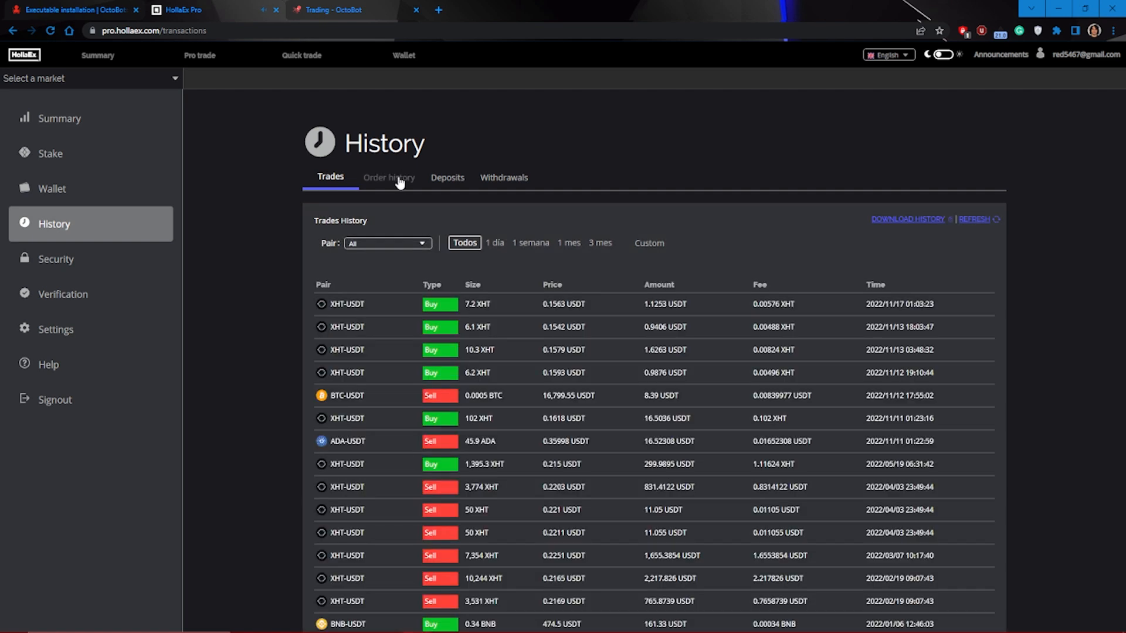
pyautogui.click(389, 177)
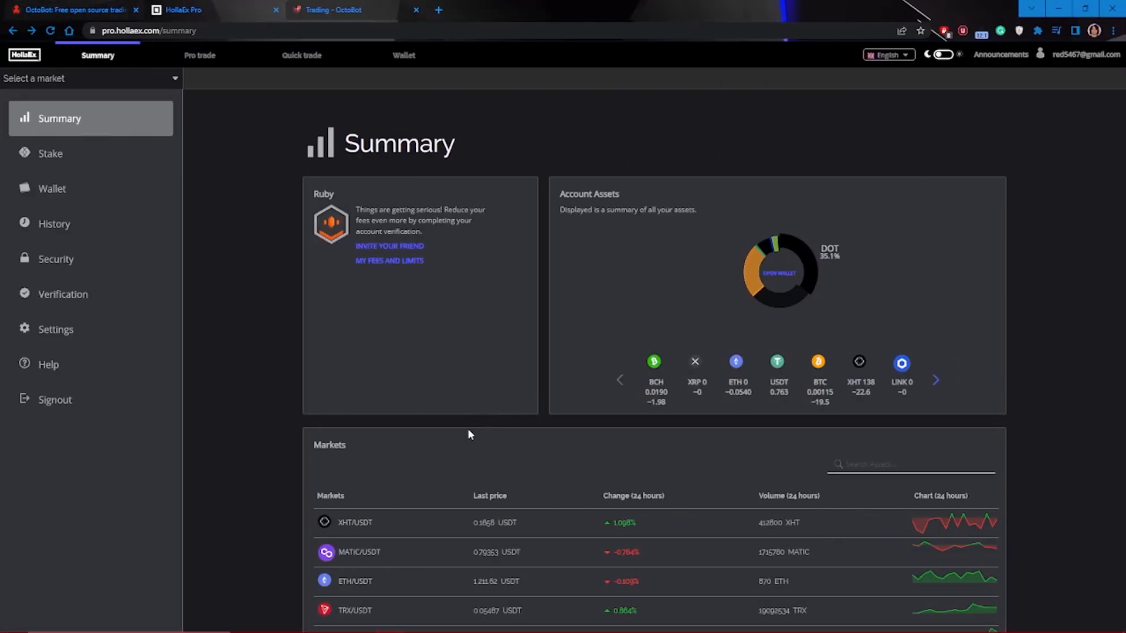
pyautogui.click(354, 521)
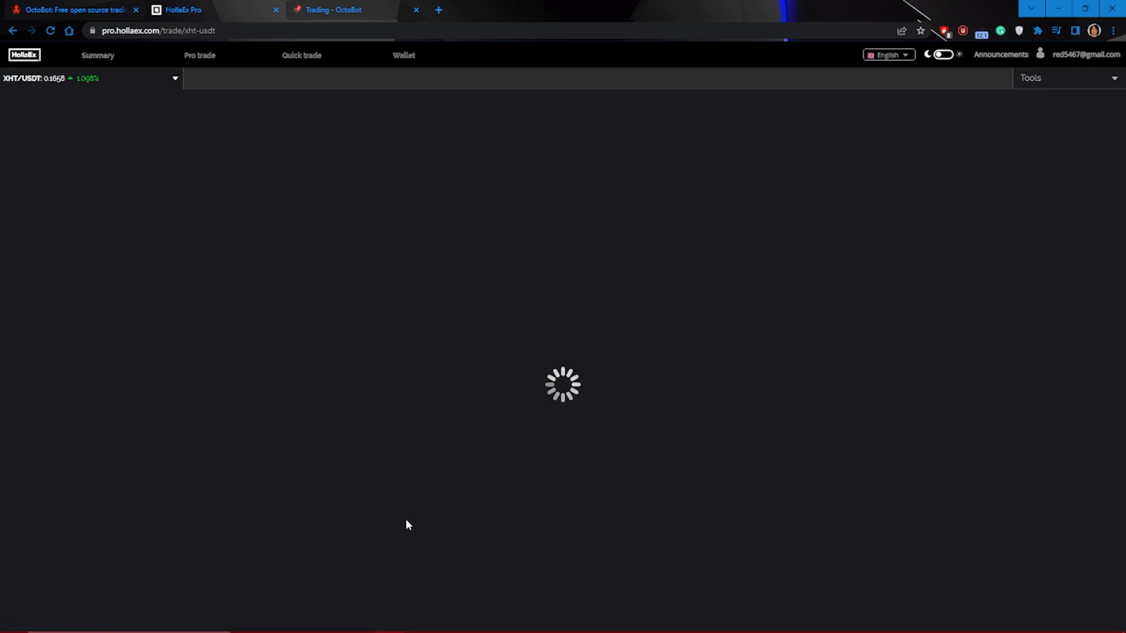